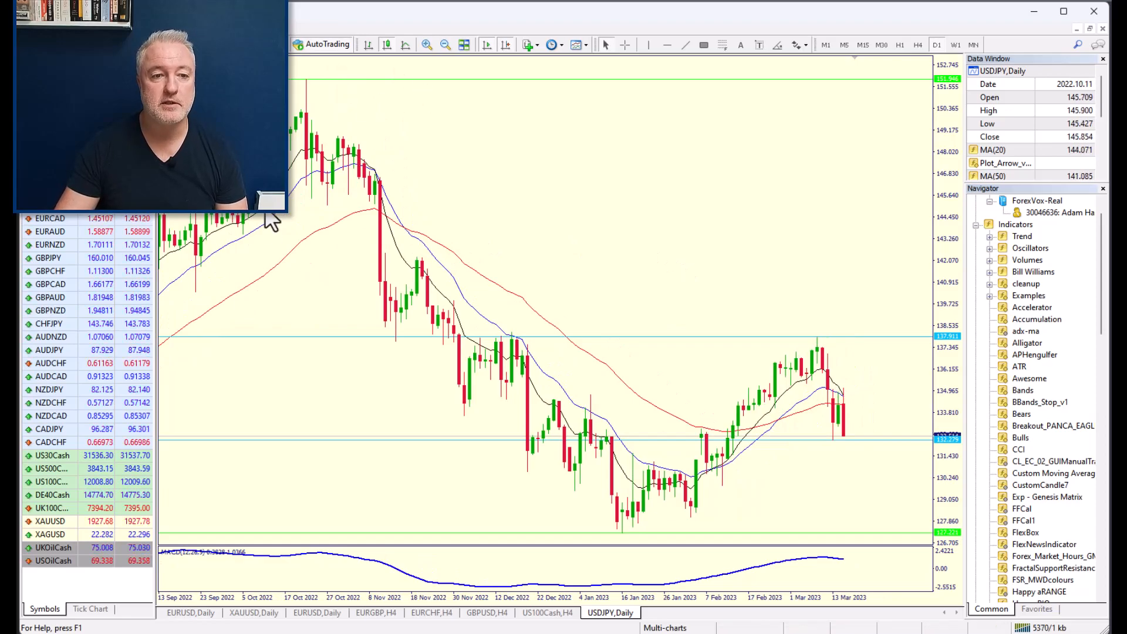
{"action": "mouse_move", "coordinate": [471, 392]}
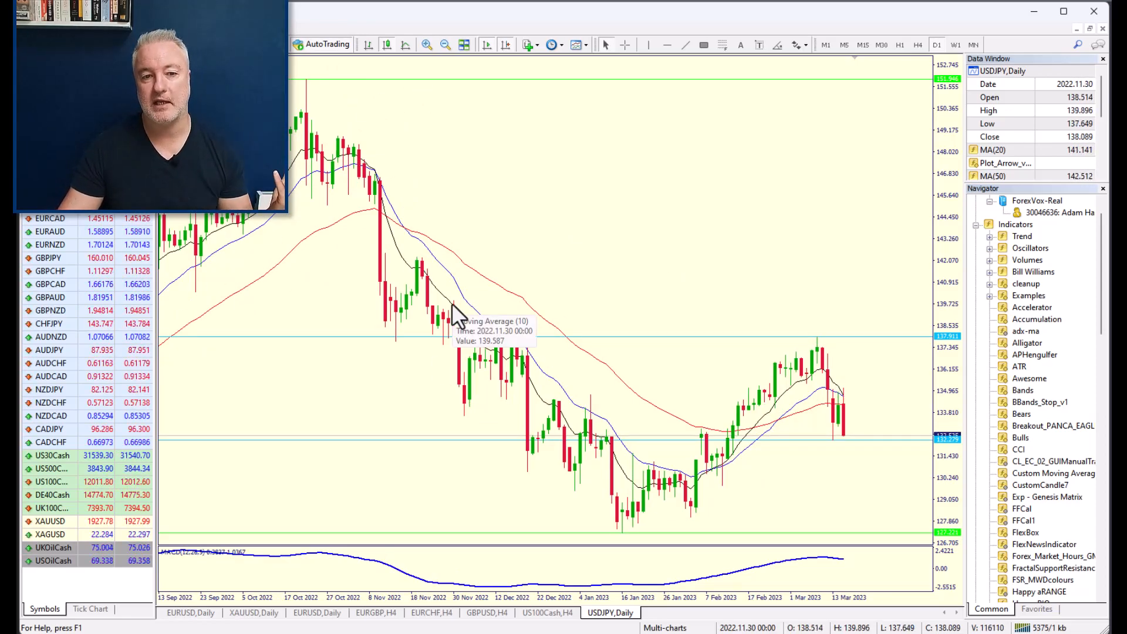
{"action": "mouse_move", "coordinate": [413, 244]}
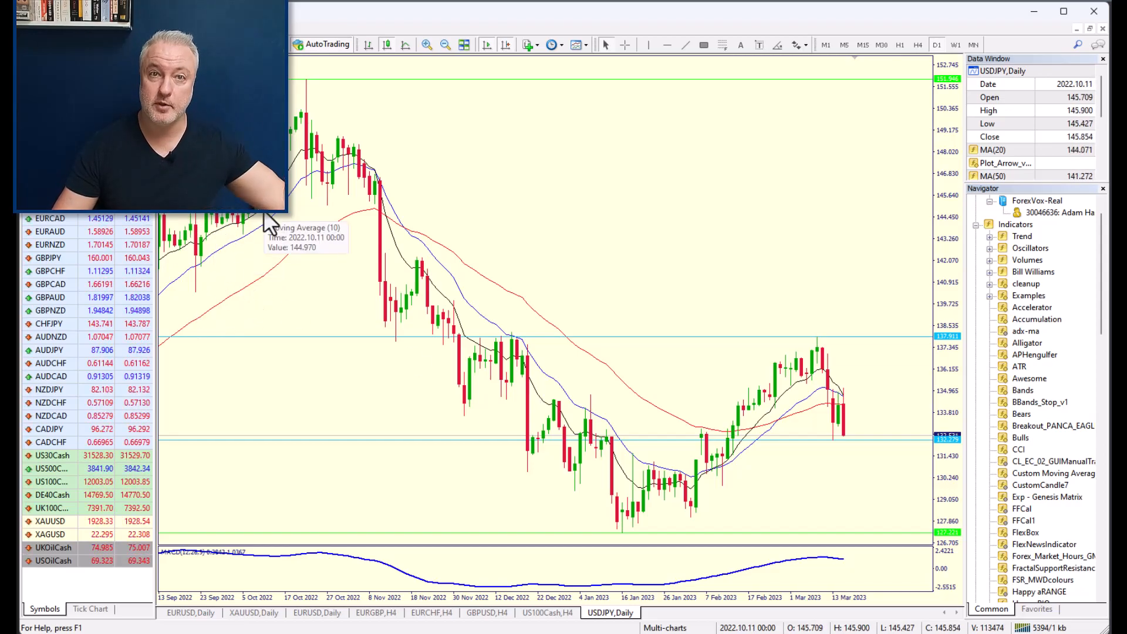
{"action": "mouse_move", "coordinate": [474, 363]}
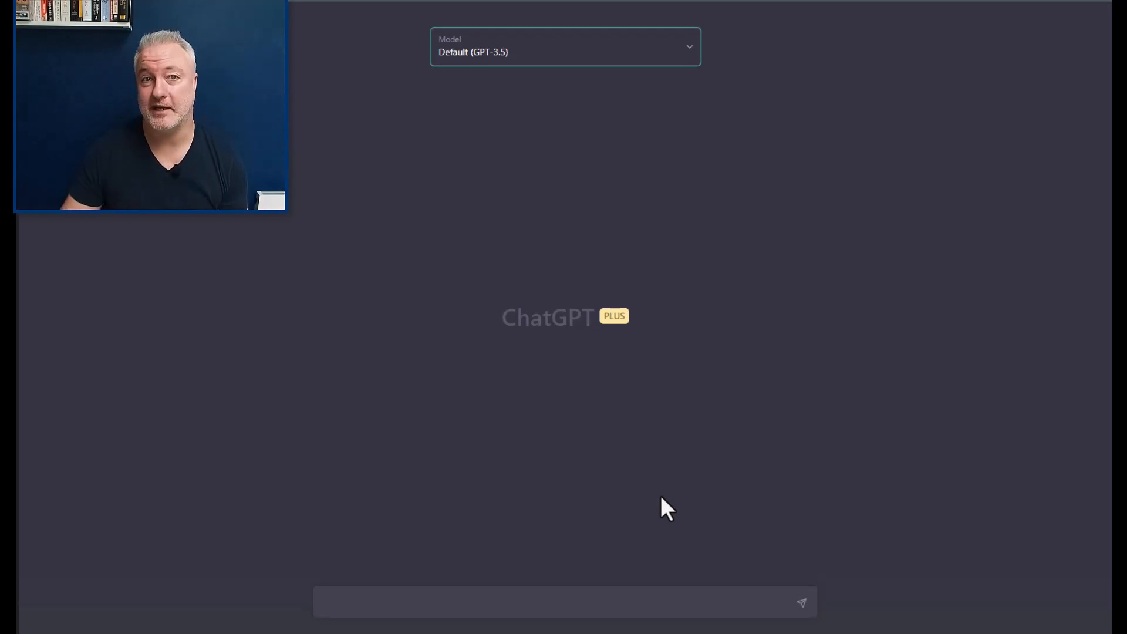
Switch the new chat to the GPT-4 model and focus the empty message box
{"action": "left_click", "coordinate": [564, 47]}
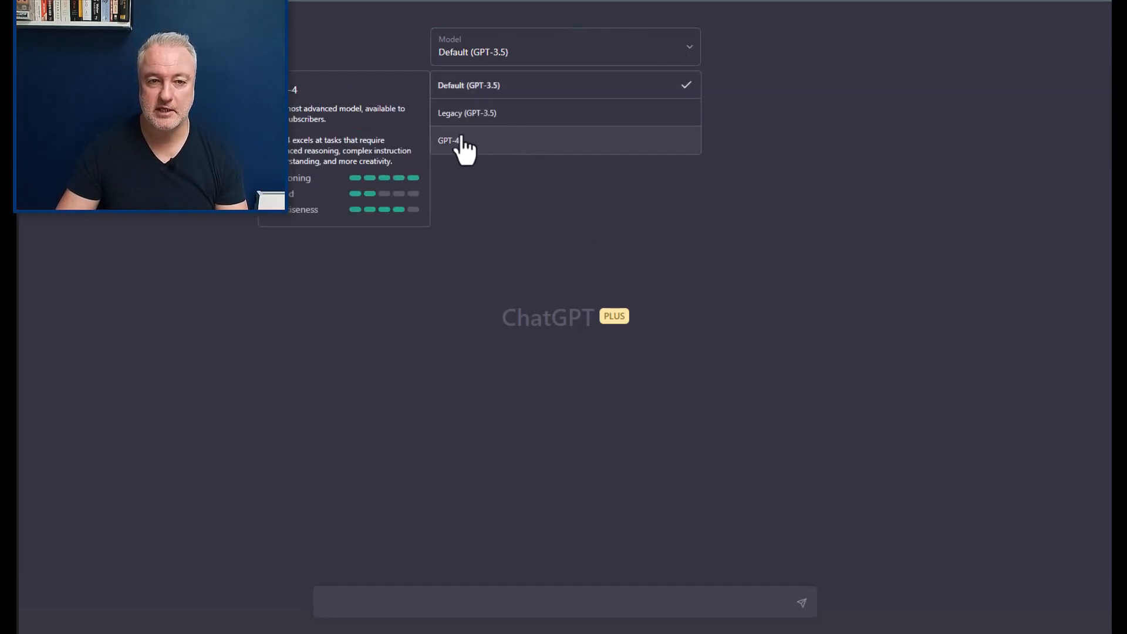
{"action": "left_click", "coordinate": [449, 140]}
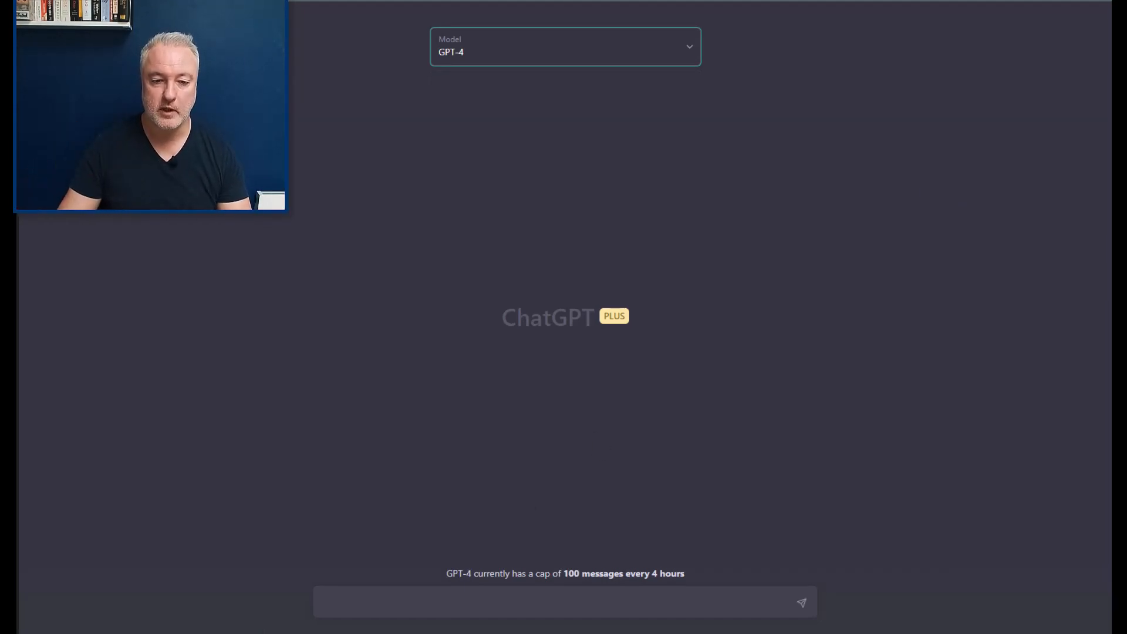
{"action": "left_click", "coordinate": [565, 602]}
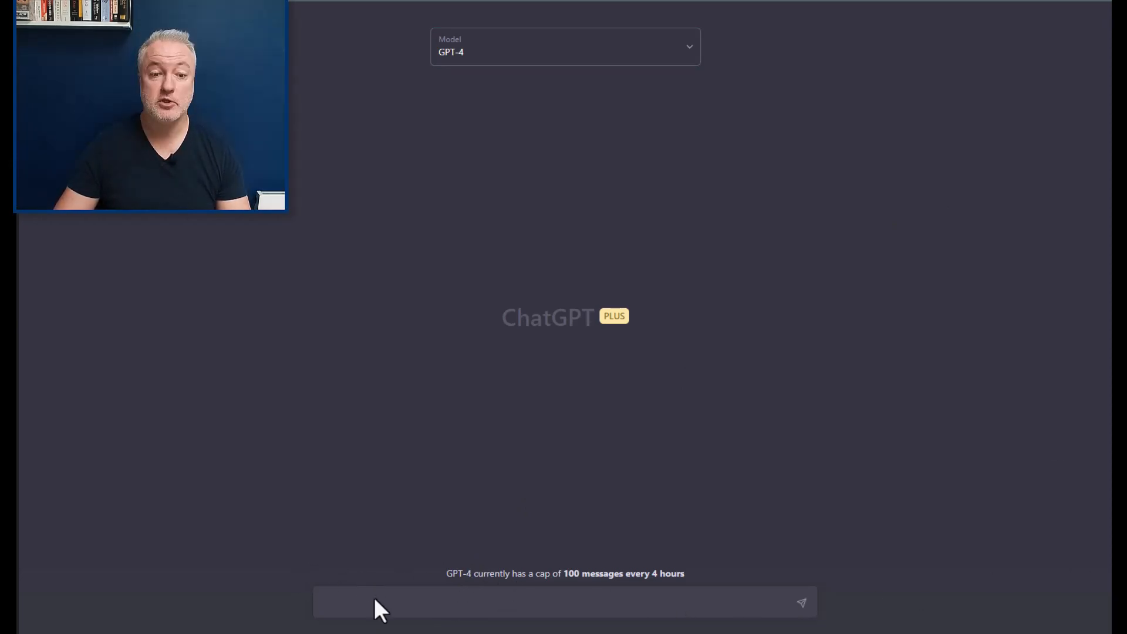
{"action": "left_click", "coordinate": [565, 603]}
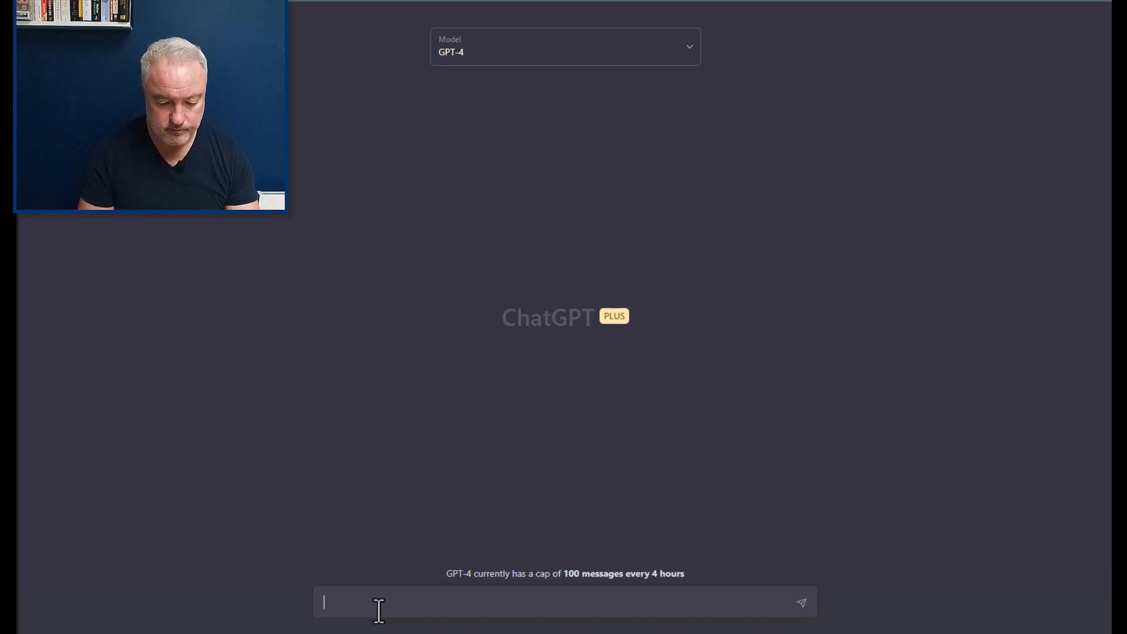
Type the request for an MT4 indicator that uses the 10, 20 and 50 averages
{"action": "type", "text": "I would like to"}
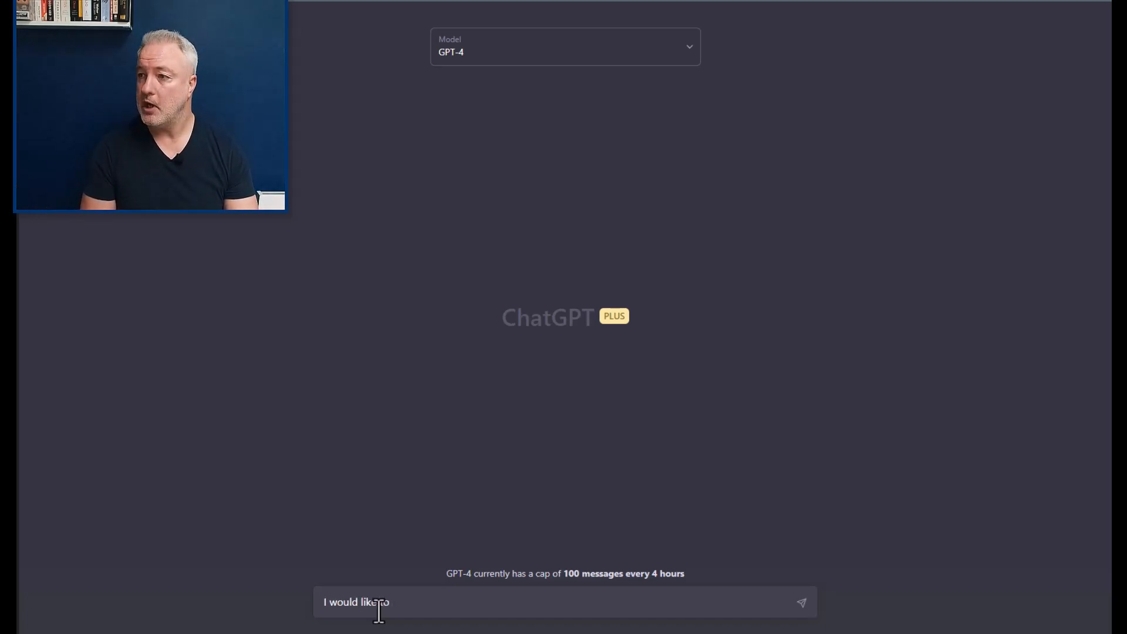
{"action": "type", "text": "create"}
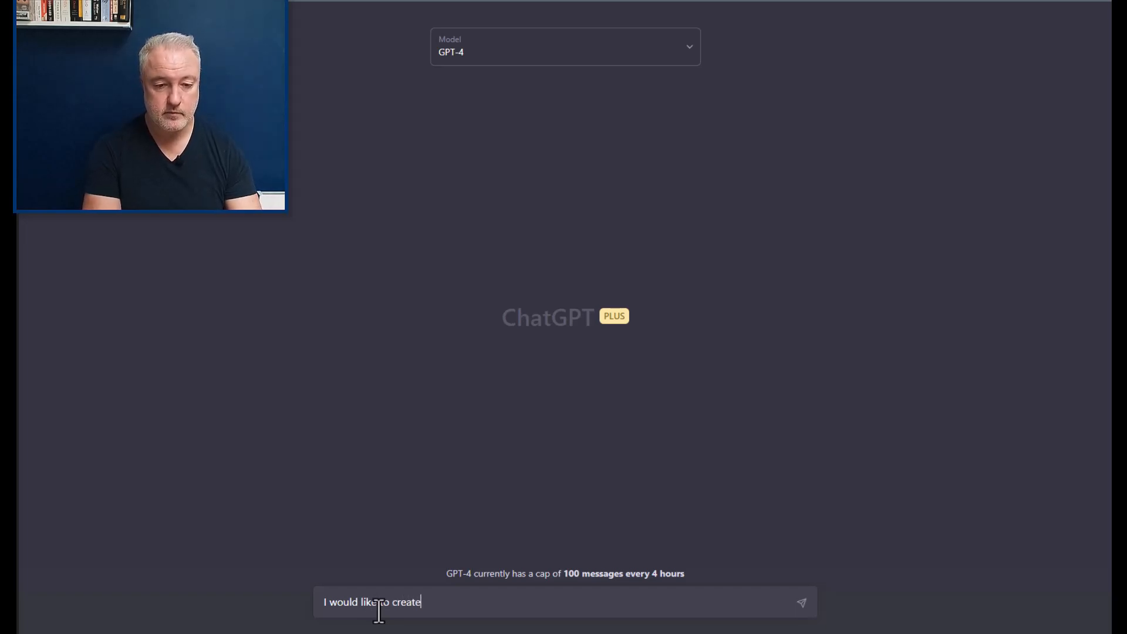
{"action": "type", "text": "an indicator"}
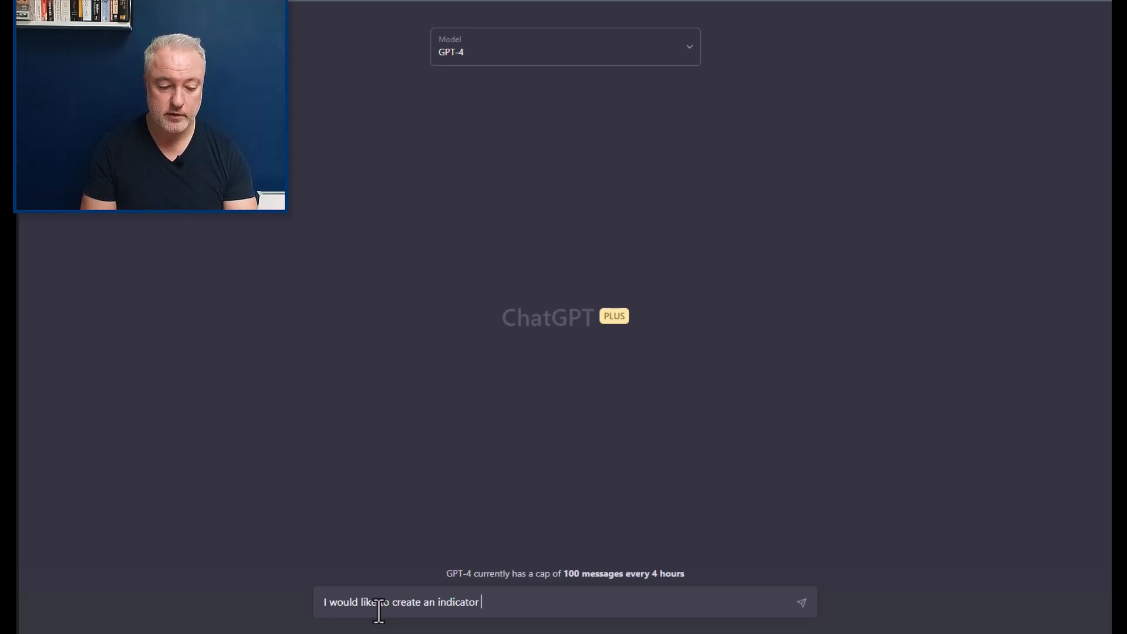
{"action": "type", "text": "for MT4"}
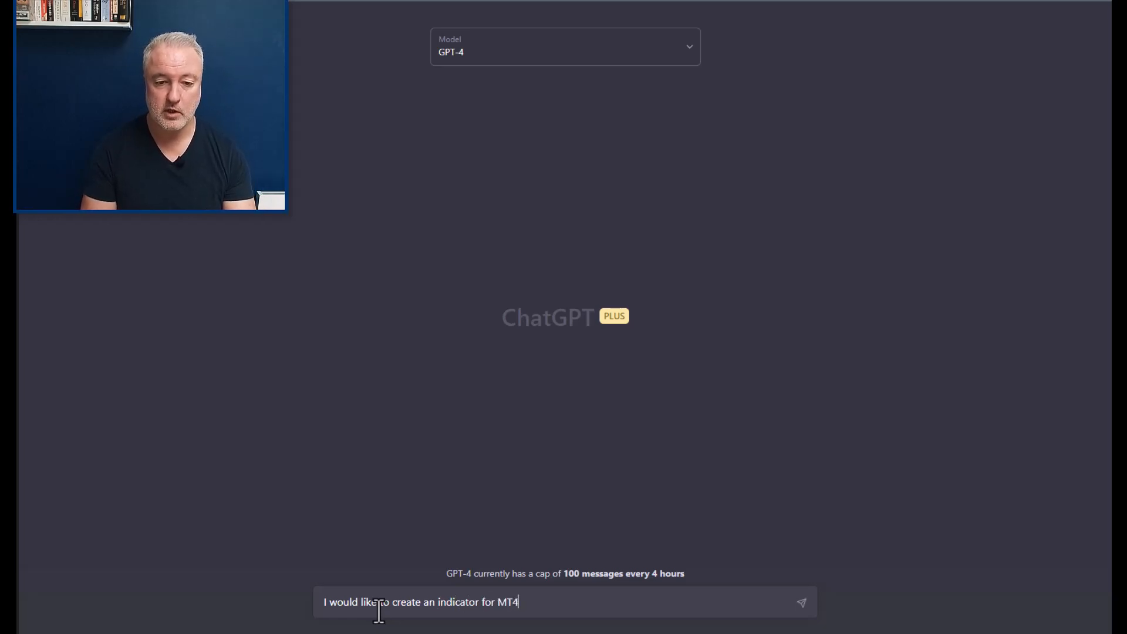
{"action": "type", "text": "that:"}
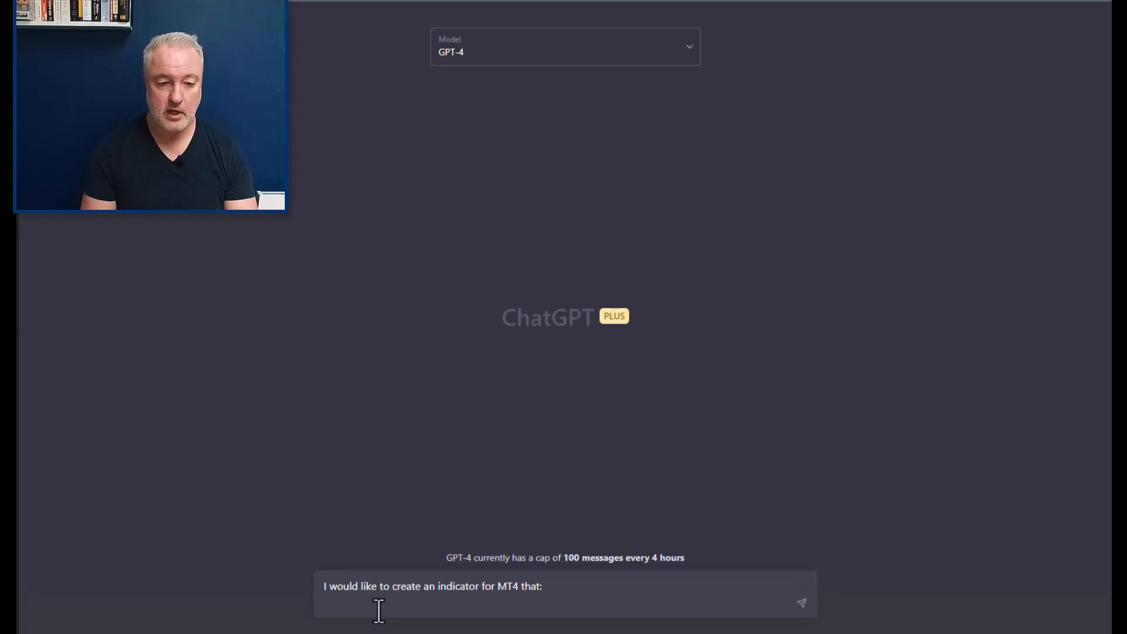
{"action": "type", "text": "1."}
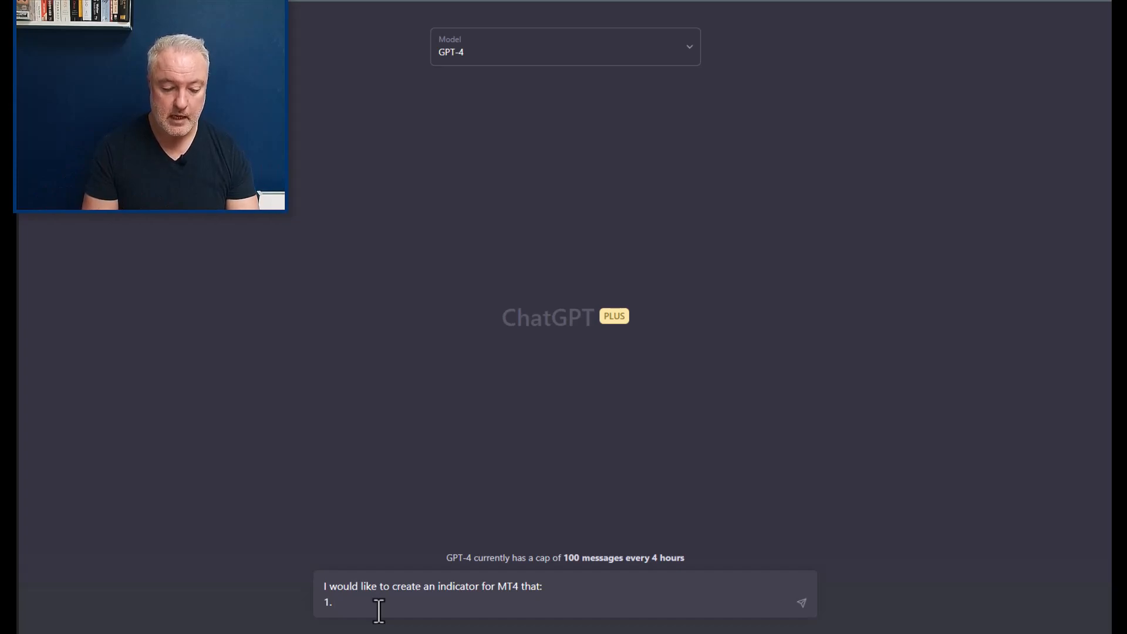
{"action": "type", "text": "Us"}
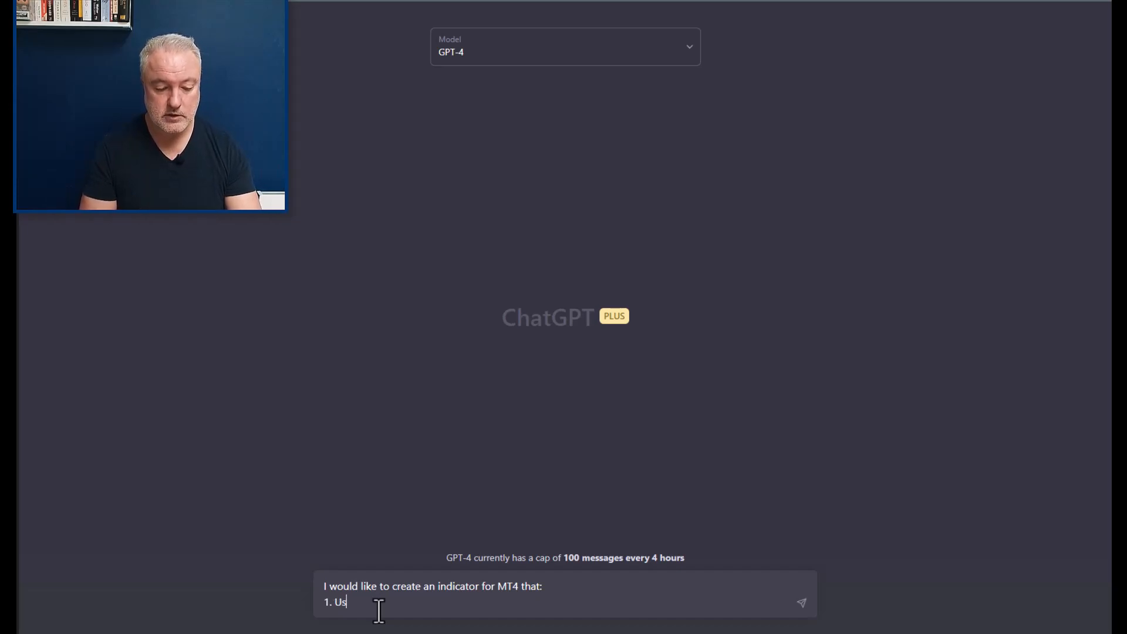
{"action": "type", "text": "es the simple moving"}
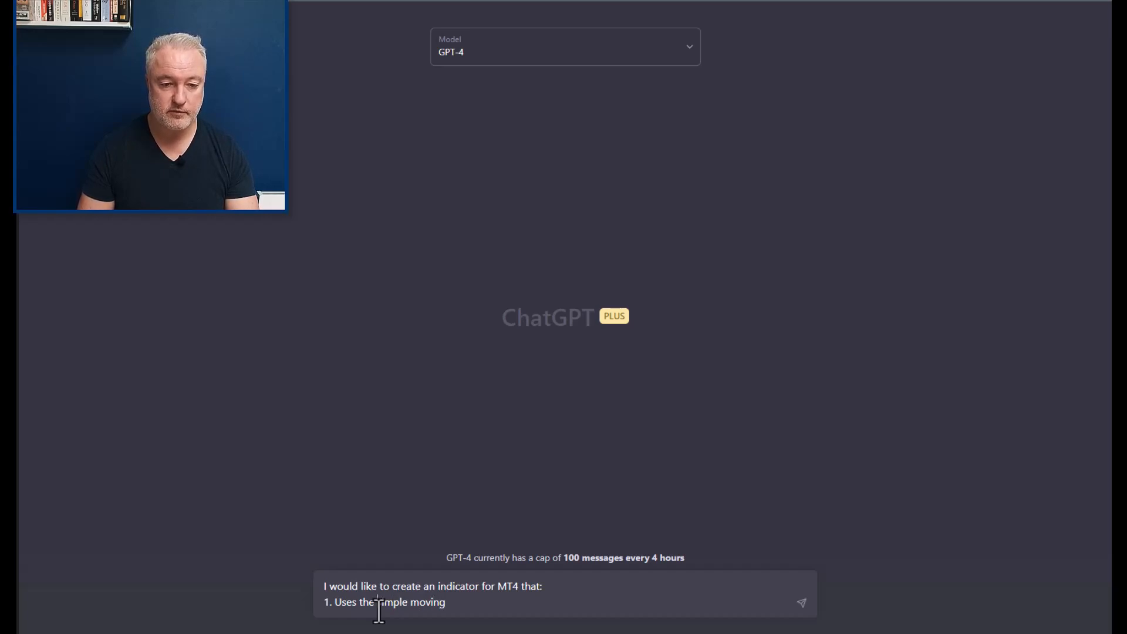
{"action": "type", "text": "10, 20"}
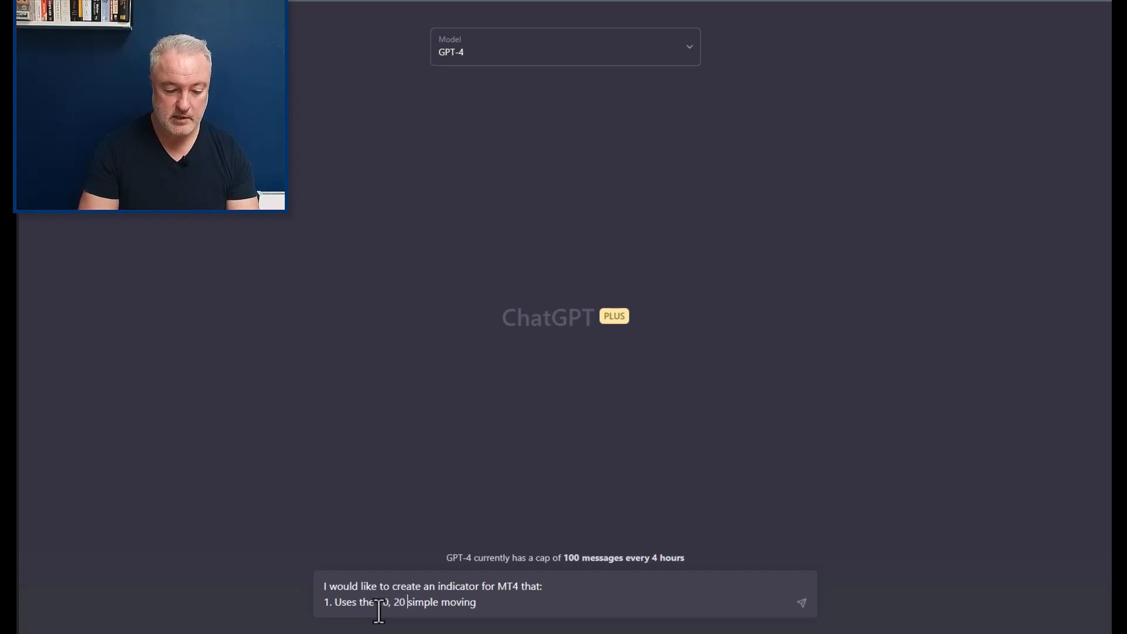
{"action": "type", "text": "and 50"}
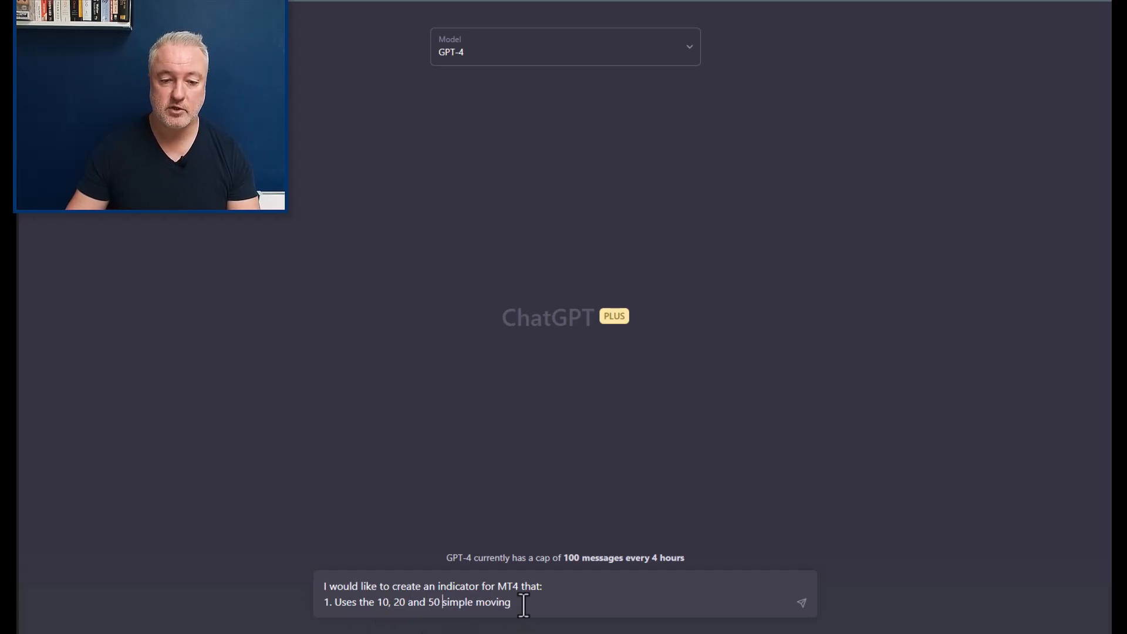
{"action": "type", "text": "averages to determine the trend."}
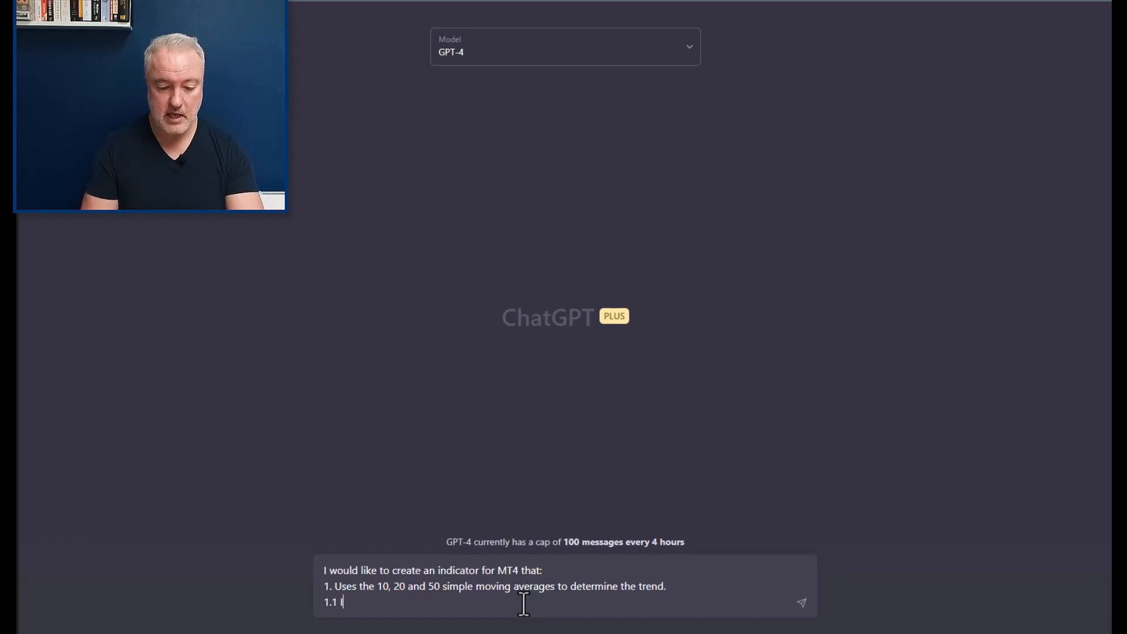
Add the first trend condition: price above the 10, 20 and 50 moving averages
{"action": "type", "text": "f"}
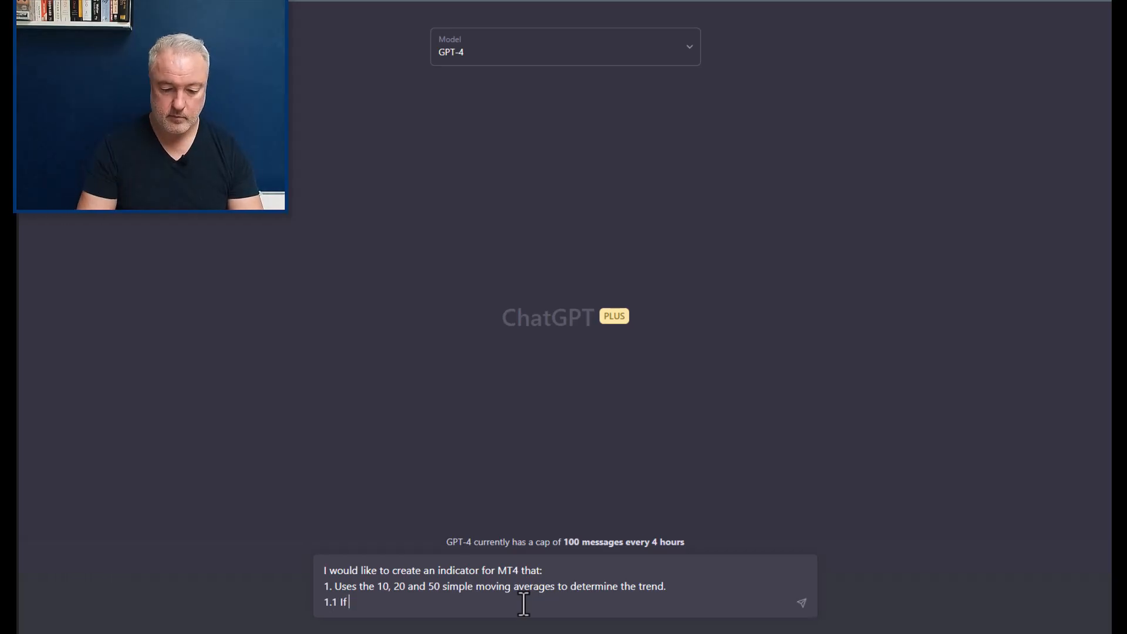
{"action": "type", "text": "price is"}
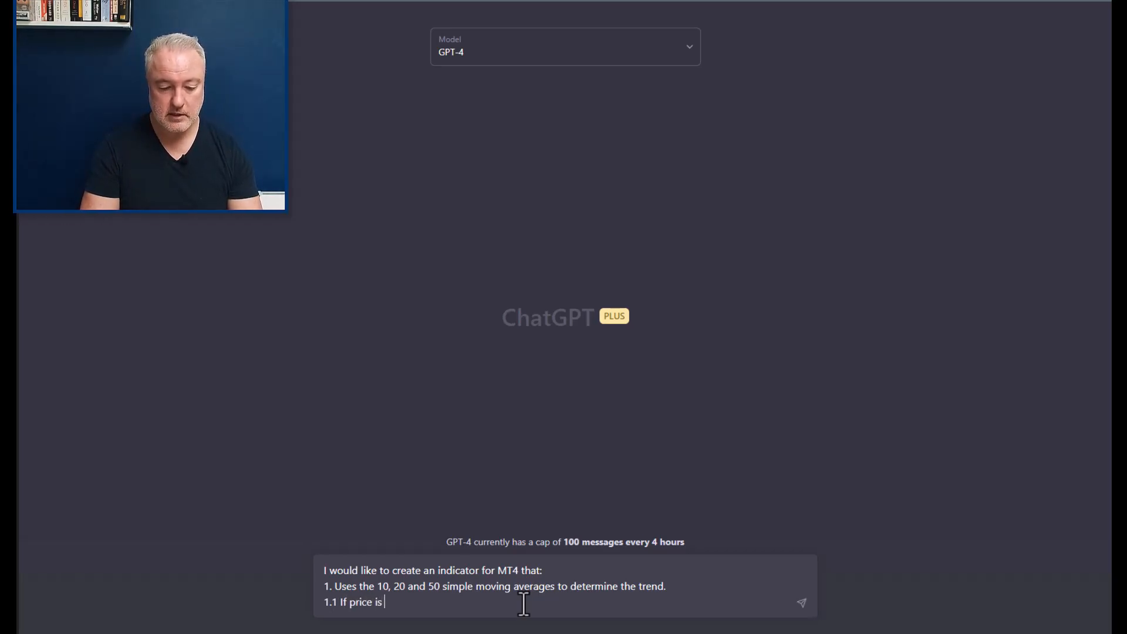
{"action": "type", "text": "above the"}
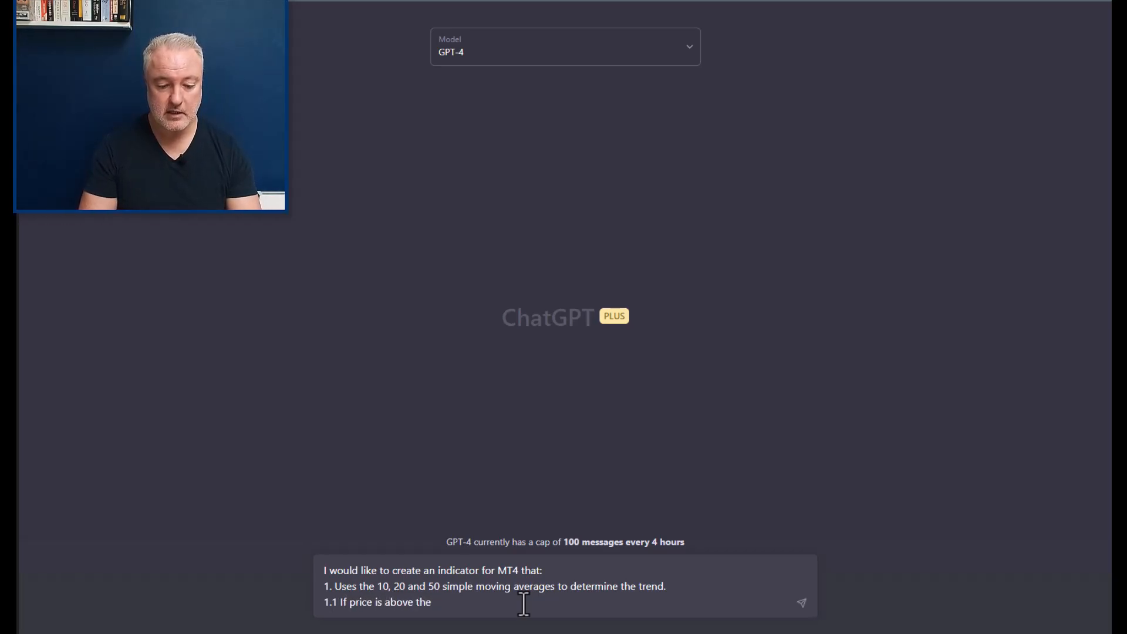
{"action": "type", "text": "10, 20"}
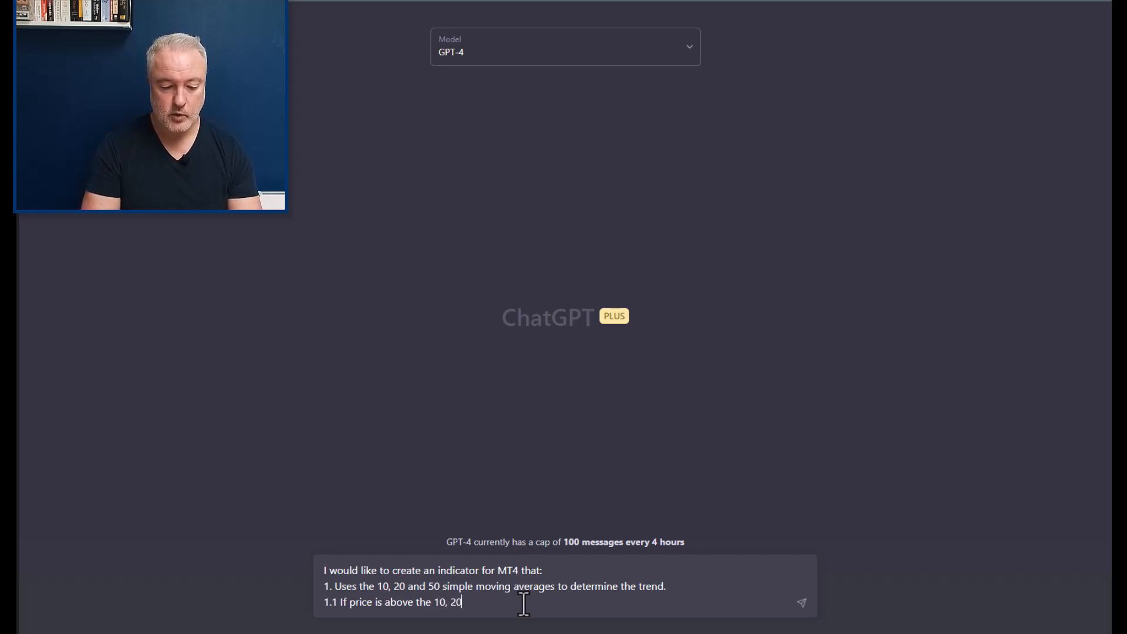
{"action": "type", "text": "and 50, and specifically, the 10"}
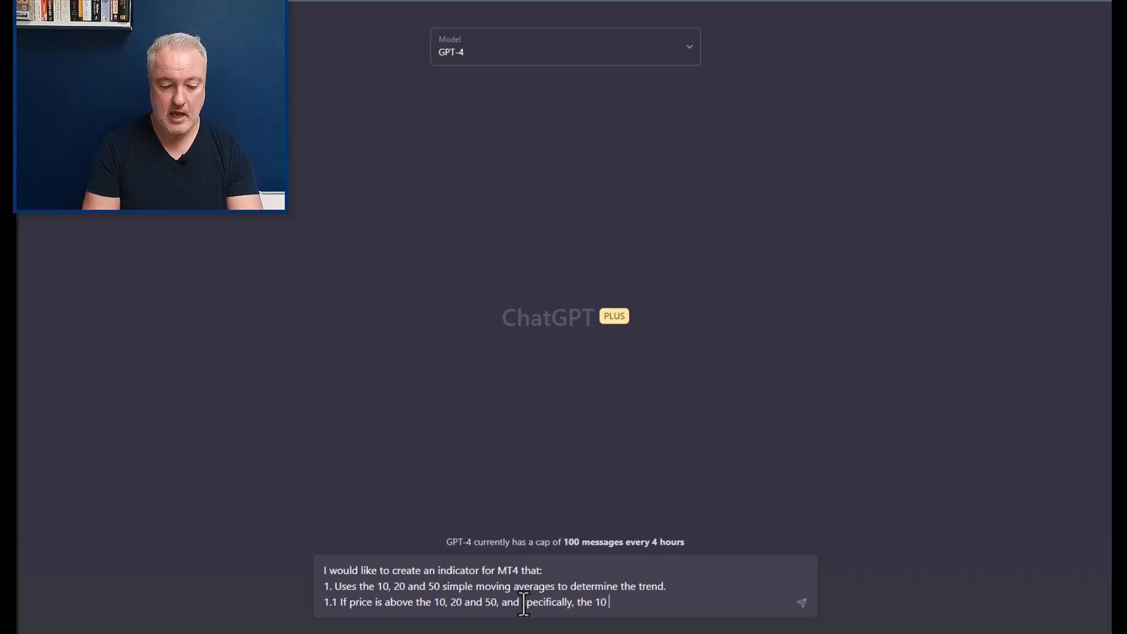
{"action": "type", "text": "& 2"}
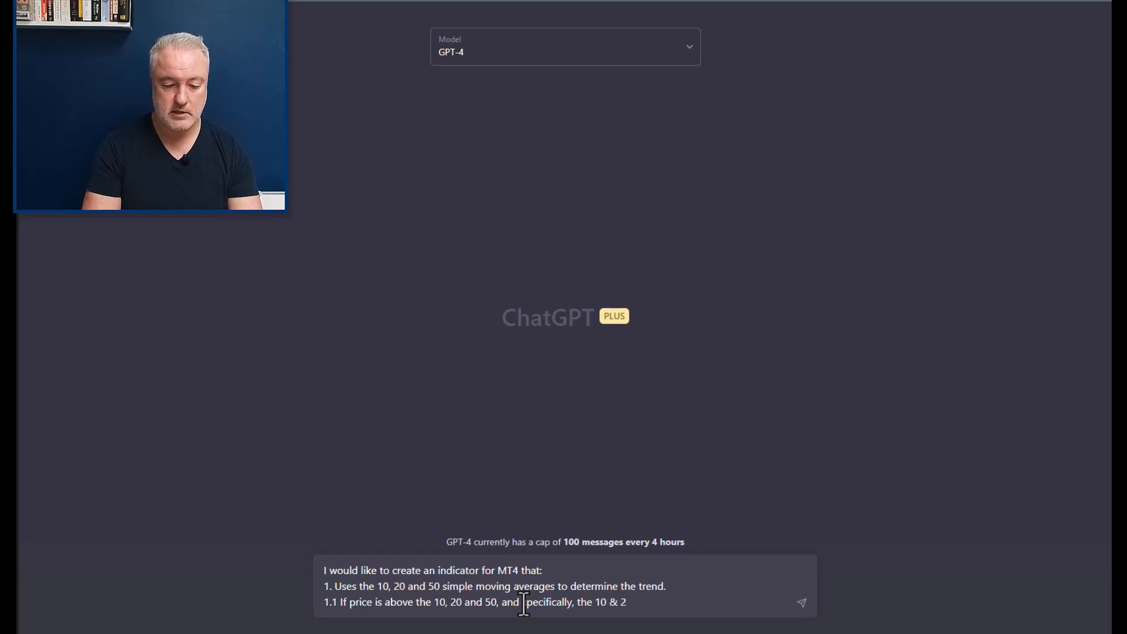
{"action": "type", "text": "0 miovi"}
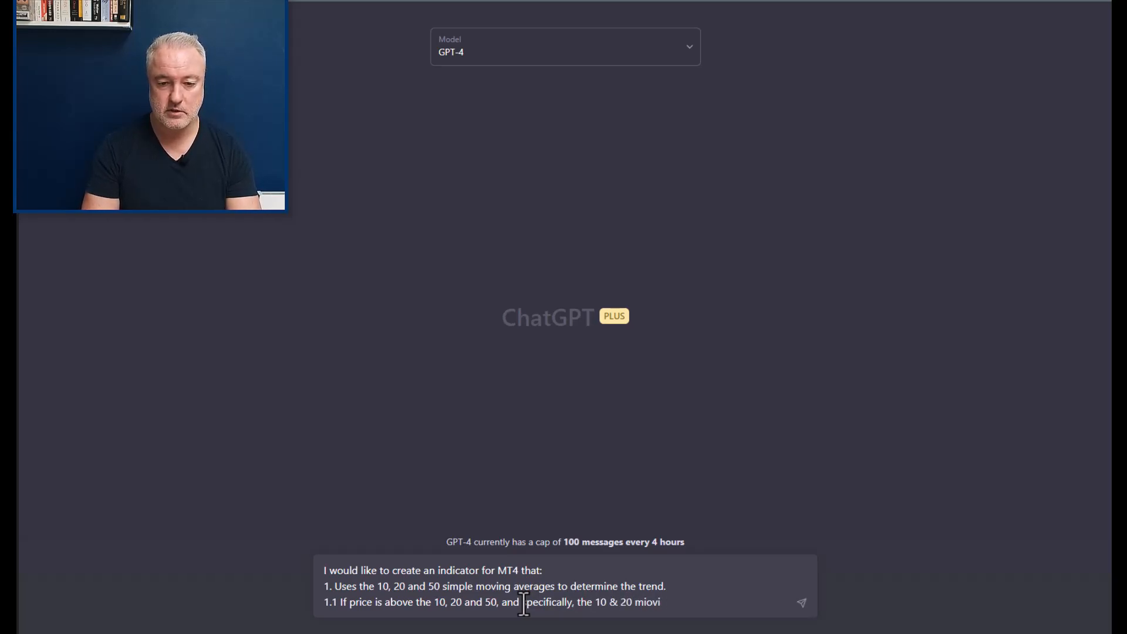
{"action": "type", "text": "moving"}
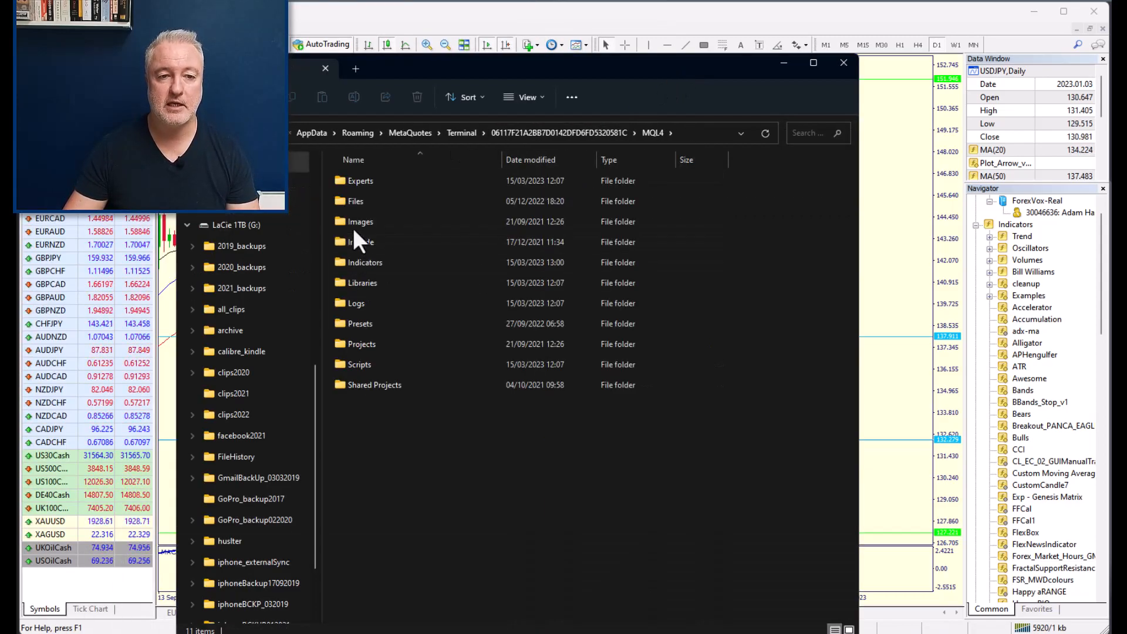
{"action": "mouse_move", "coordinate": [365, 263]}
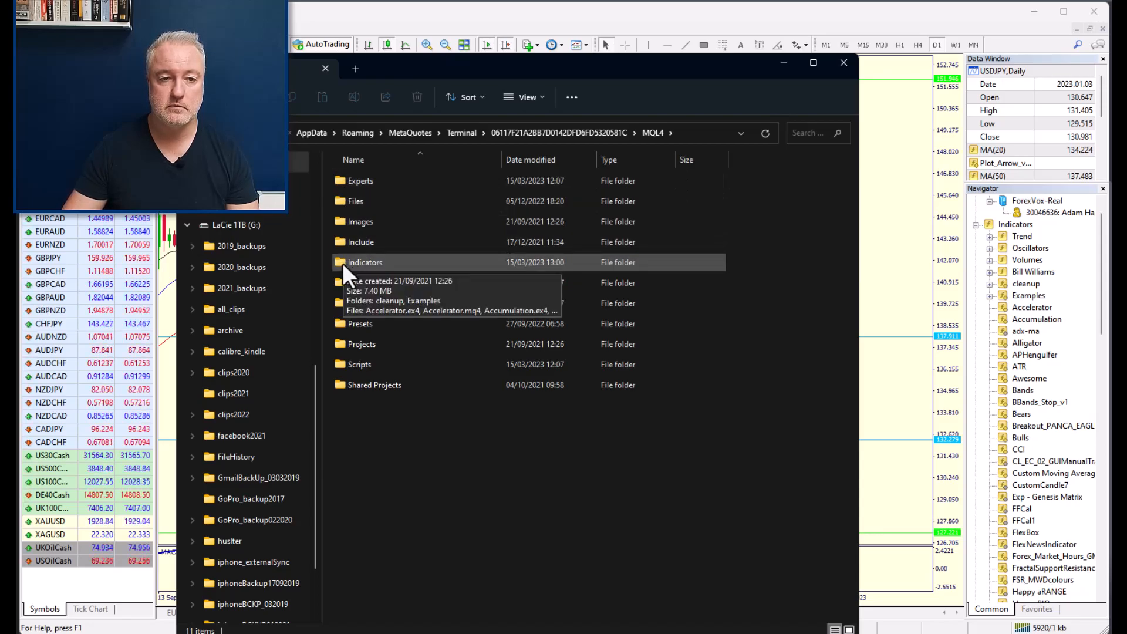
Open the MQL4 Indicators folder and scroll its indicator files down to ZigZag
{"action": "double_click", "coordinate": [365, 262]}
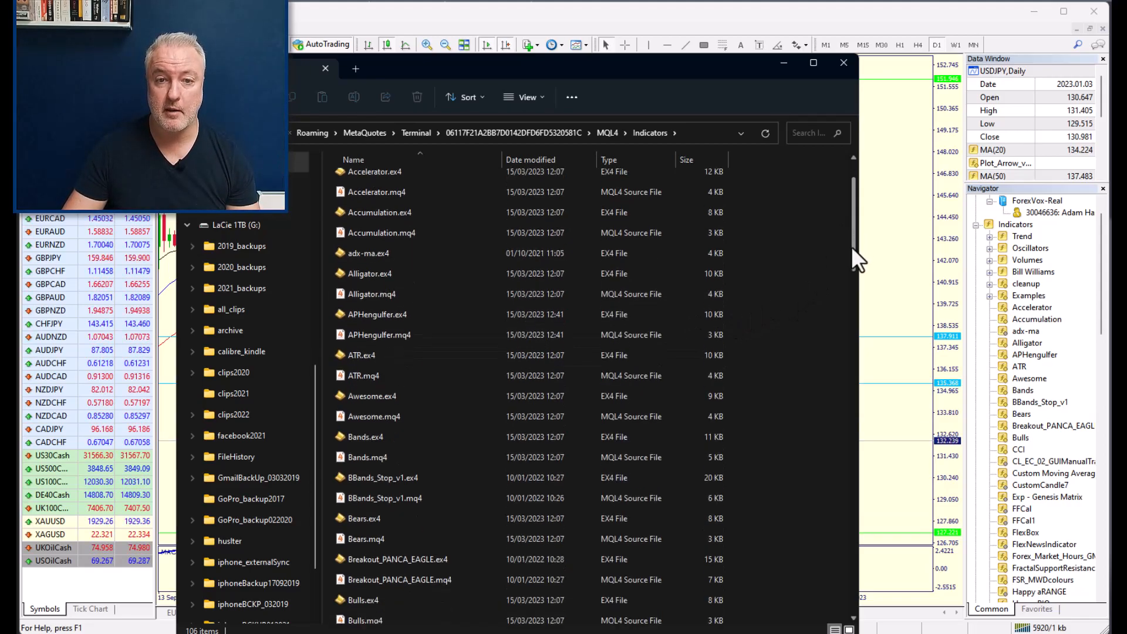
{"action": "scroll", "scroll_direction": "down", "scroll_amount": 3}
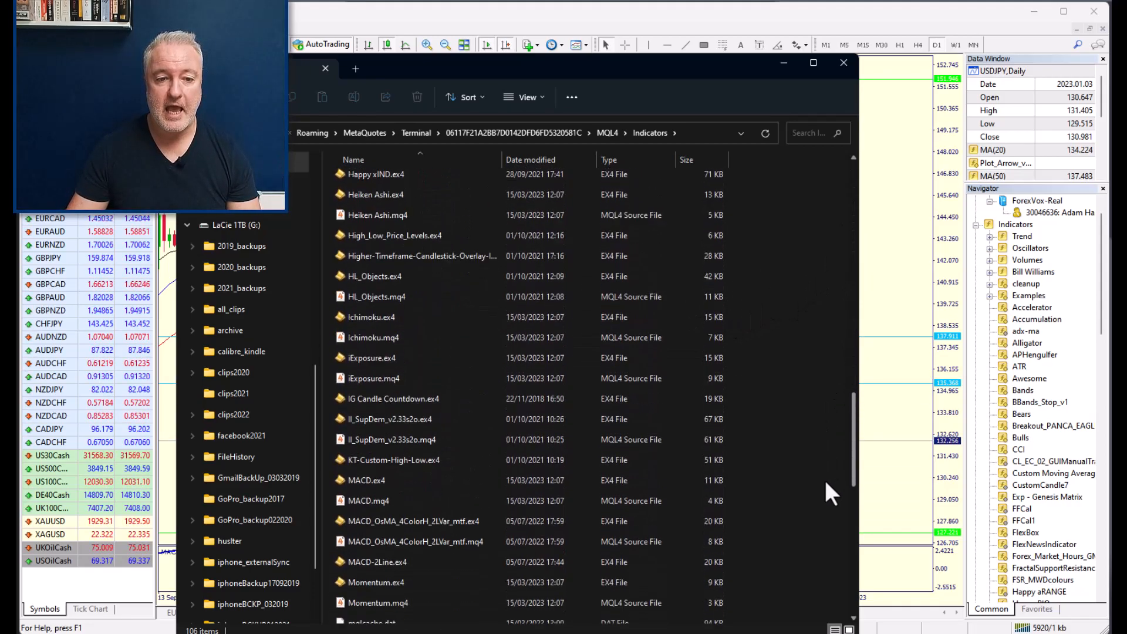
{"action": "scroll", "scroll_direction": "down", "scroll_amount": 3}
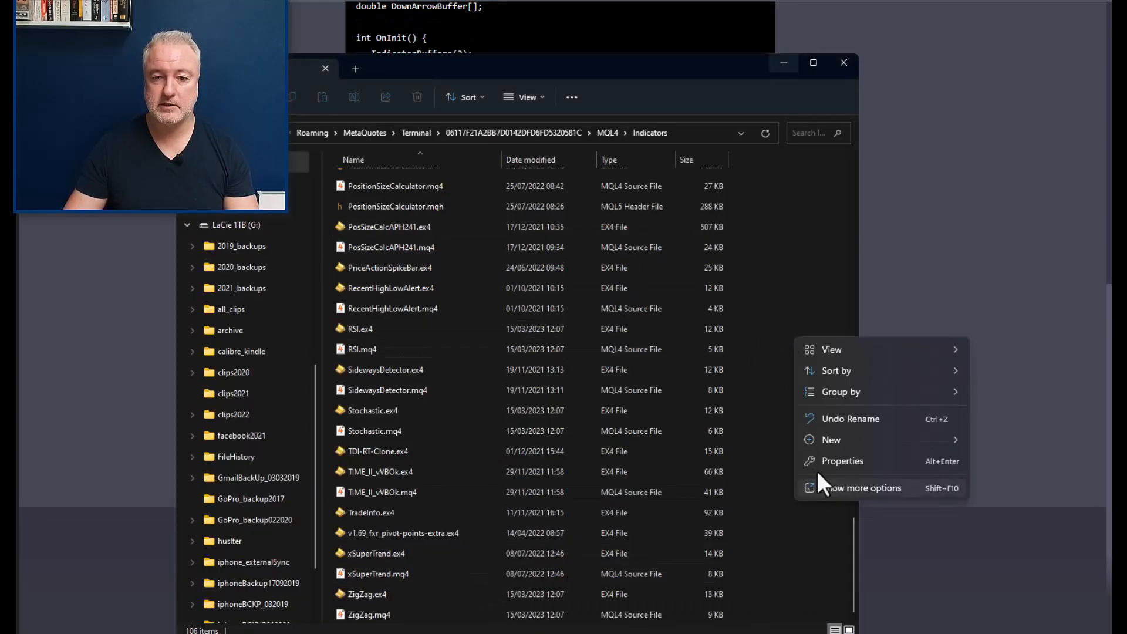
Create an empty TheZoneIndicator.mq4 file in Indicators, accepting the extension change
{"action": "left_click", "coordinate": [831, 439]}
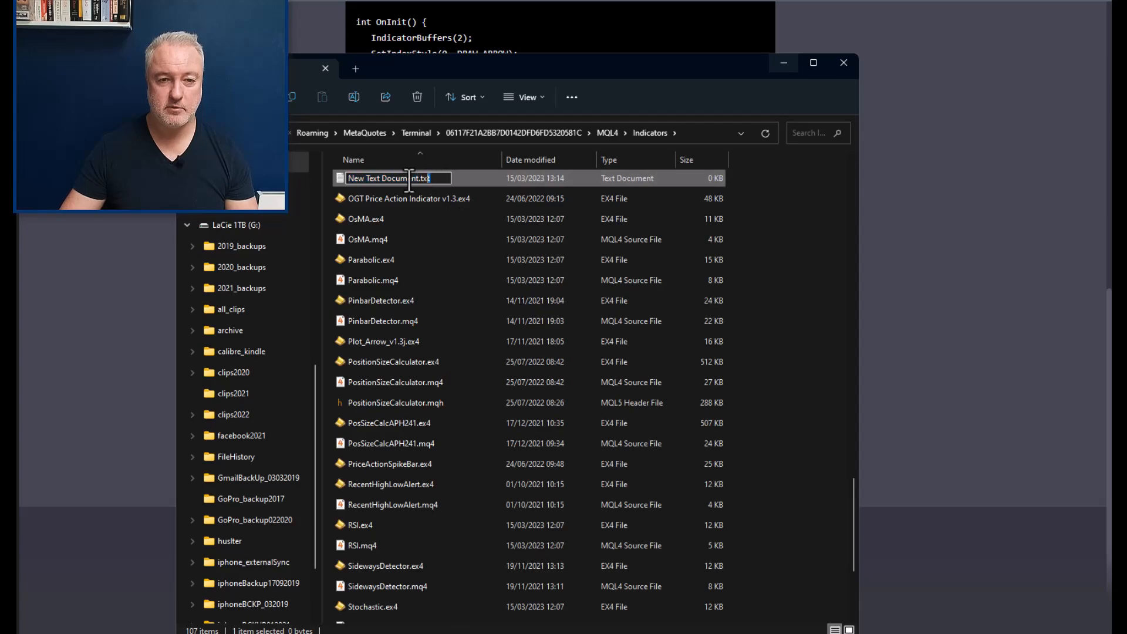
{"action": "type", "text": "TheZoneIndicator.mq4"}
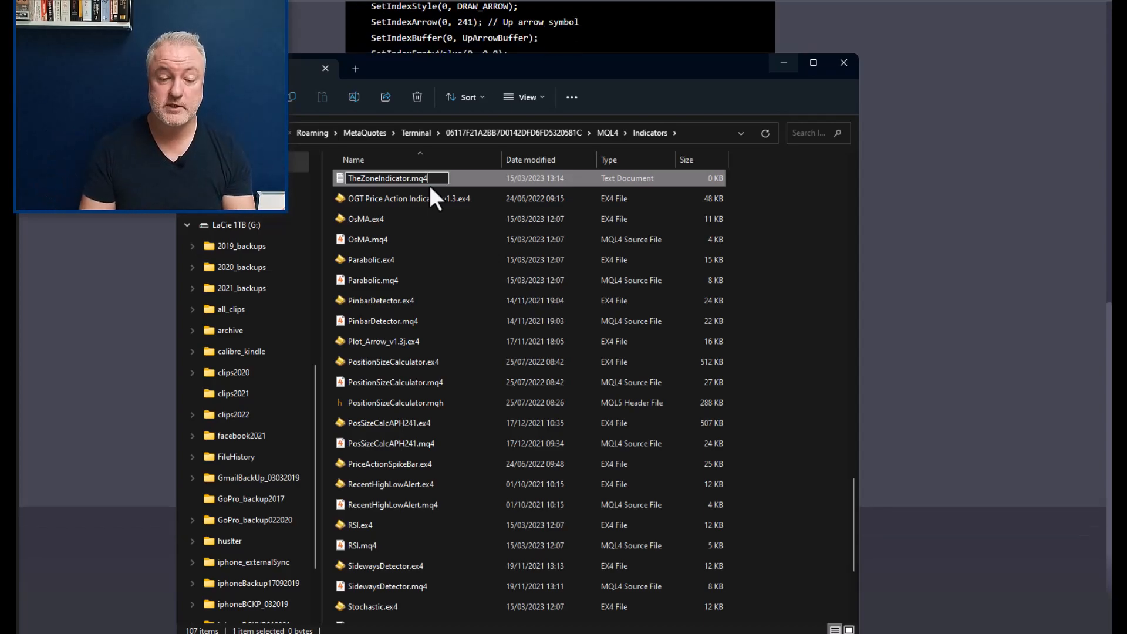
{"action": "key", "text": "Enter"}
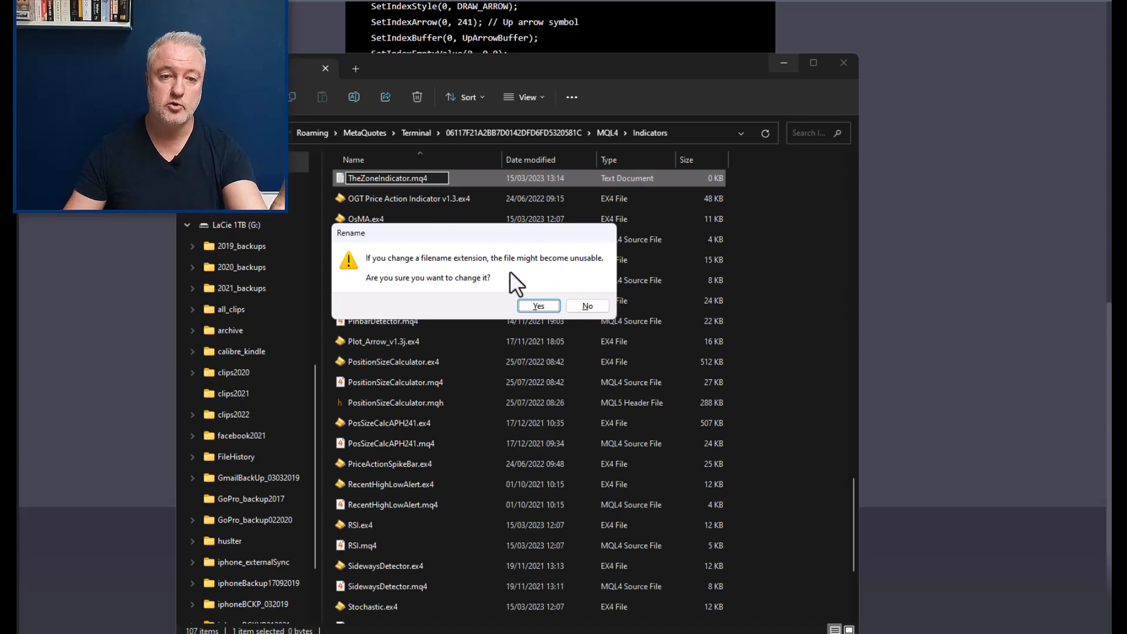
{"action": "mouse_move", "coordinate": [417, 190]}
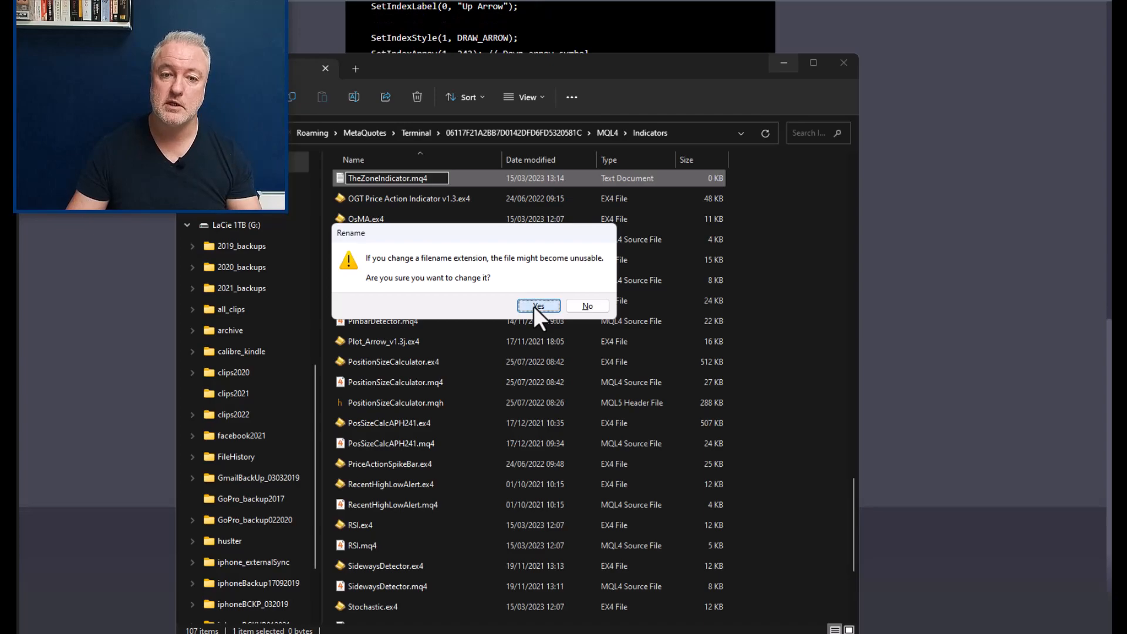
{"action": "left_click", "coordinate": [539, 305]}
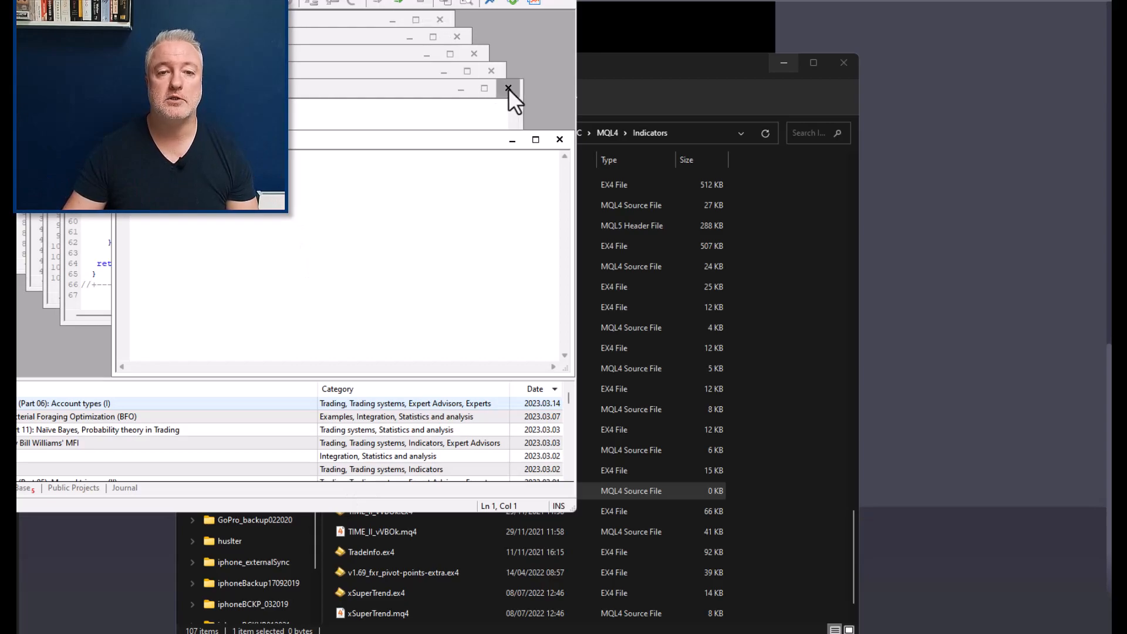
Close the other MetaEditor source files and bring ChatGPT's code reply back up
{"action": "left_click", "coordinate": [509, 89]}
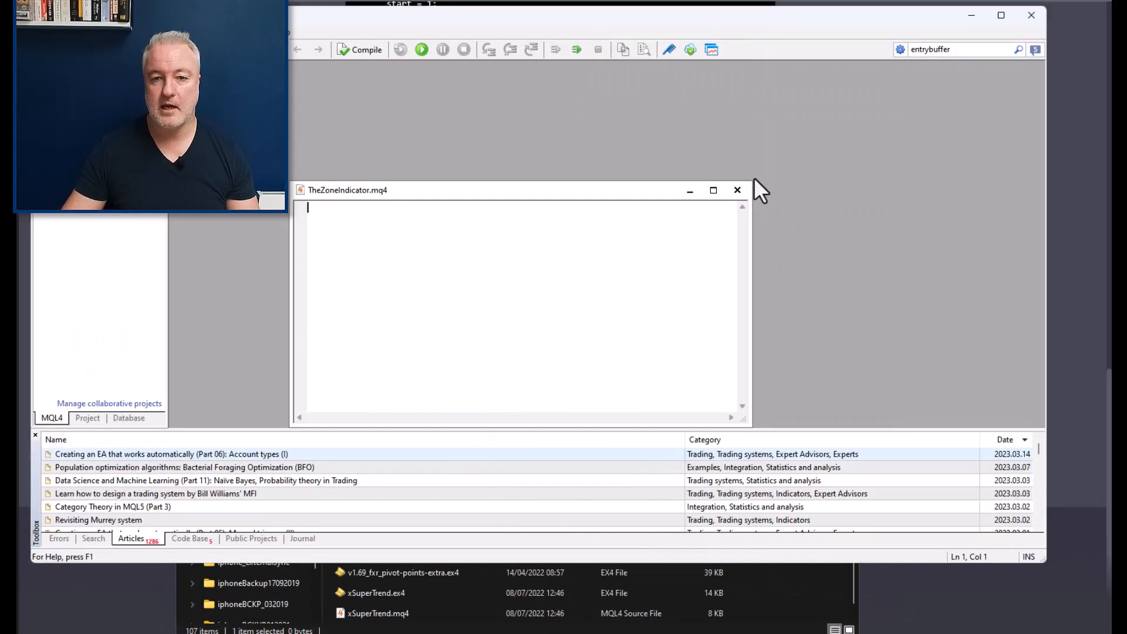
{"action": "left_click", "coordinate": [737, 189]}
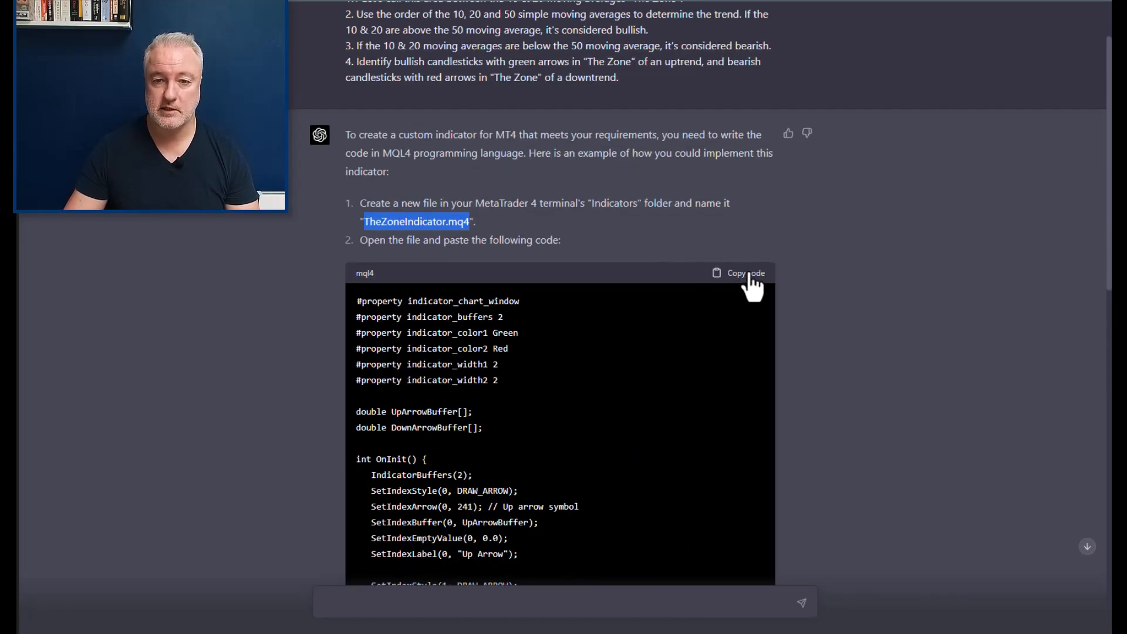
Paste ChatGPT's code into TheZoneIndicator.mq4, compile it, and exit MetaEditor
{"action": "left_click", "coordinate": [746, 273]}
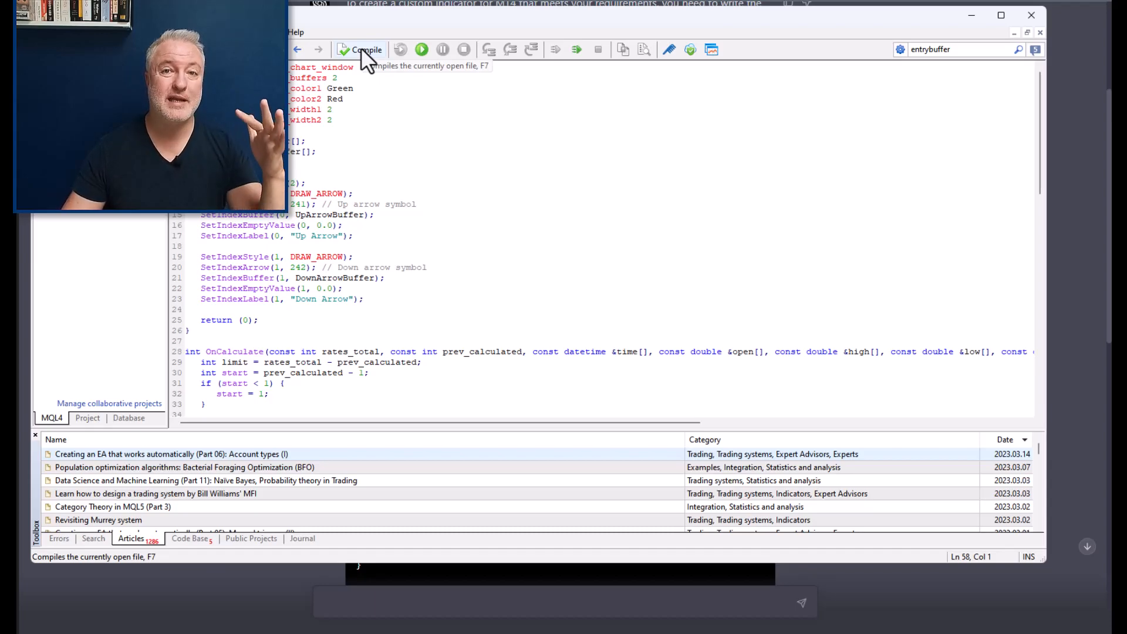
{"action": "left_click", "coordinate": [366, 50]}
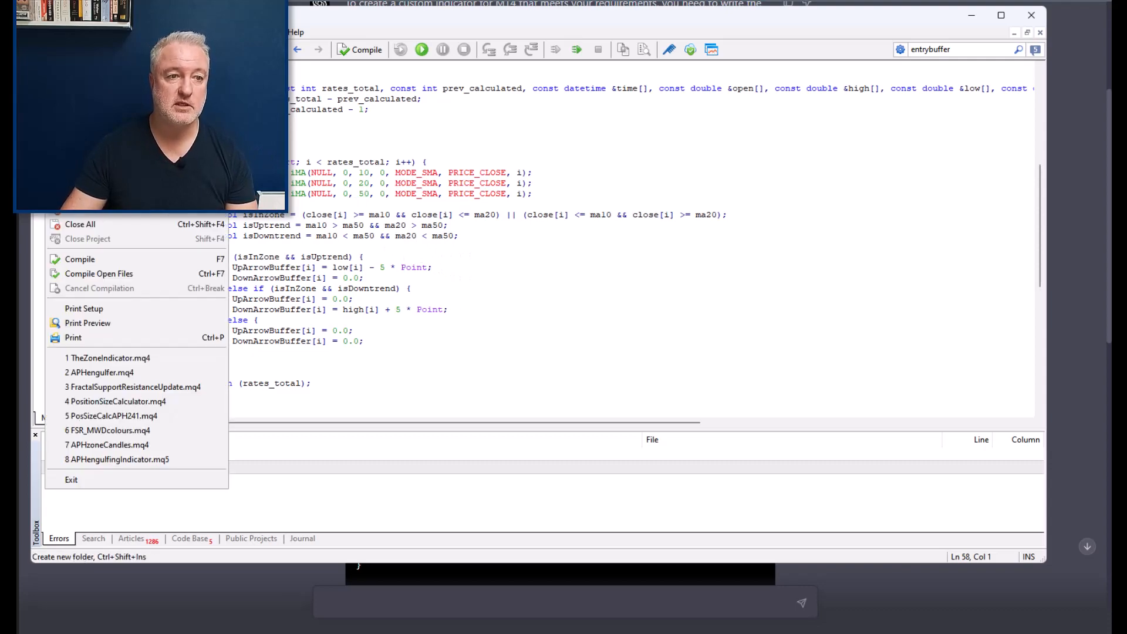
{"action": "left_click", "coordinate": [79, 259]}
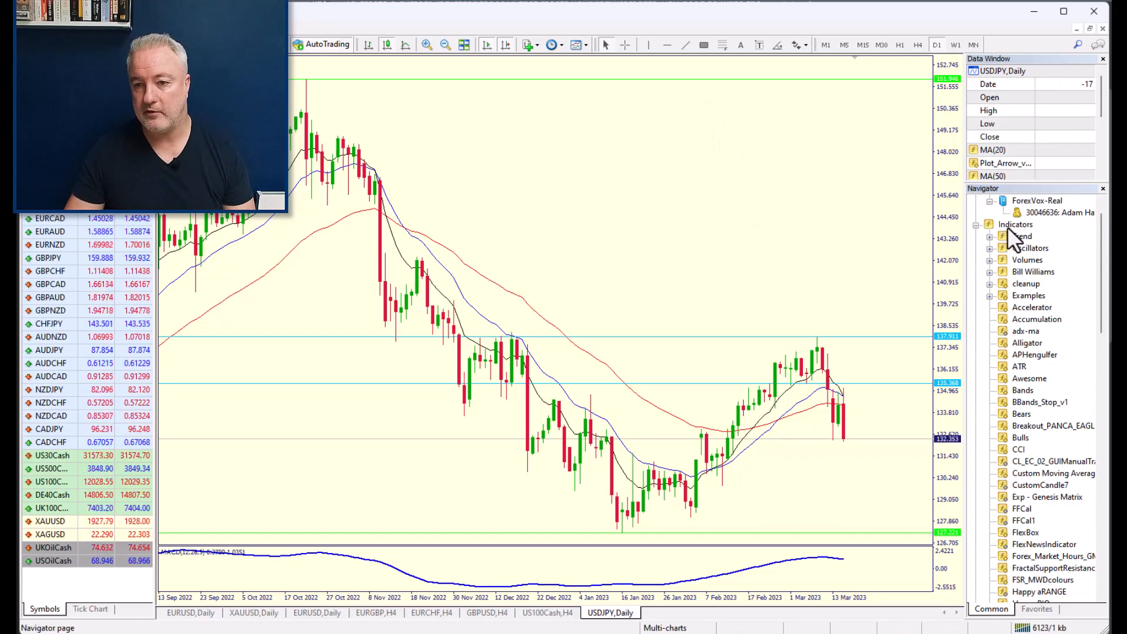
Refresh the Navigator's indicators and drag TheZoneIndicator onto the USDJPY daily chart
{"action": "right_click", "coordinate": [1017, 224]}
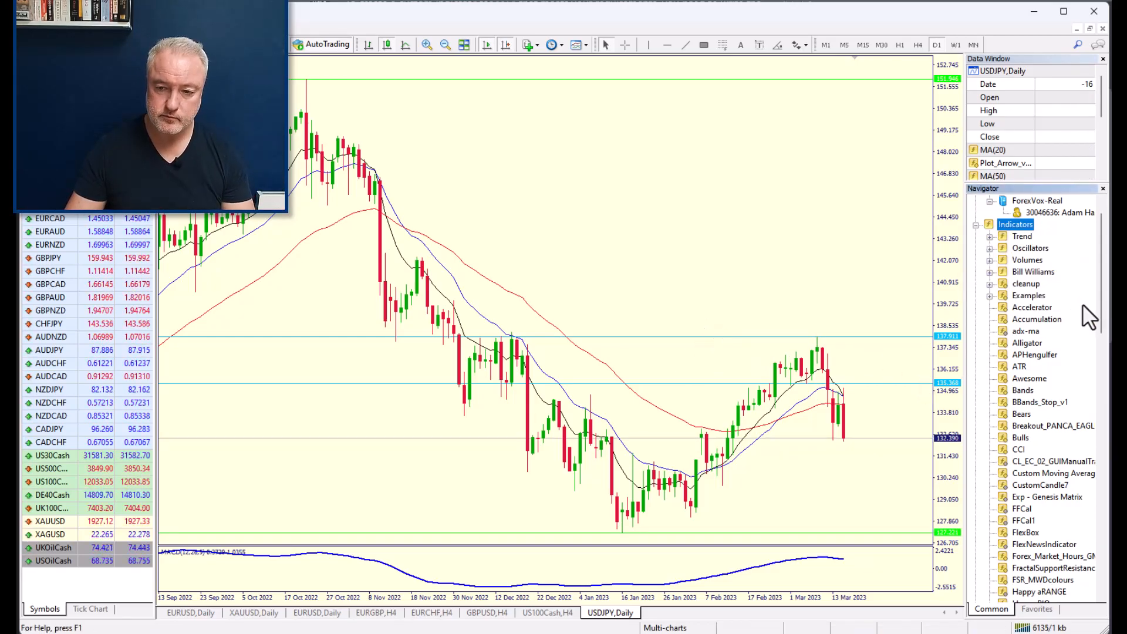
{"action": "scroll", "scroll_direction": "down", "scroll_amount": 3}
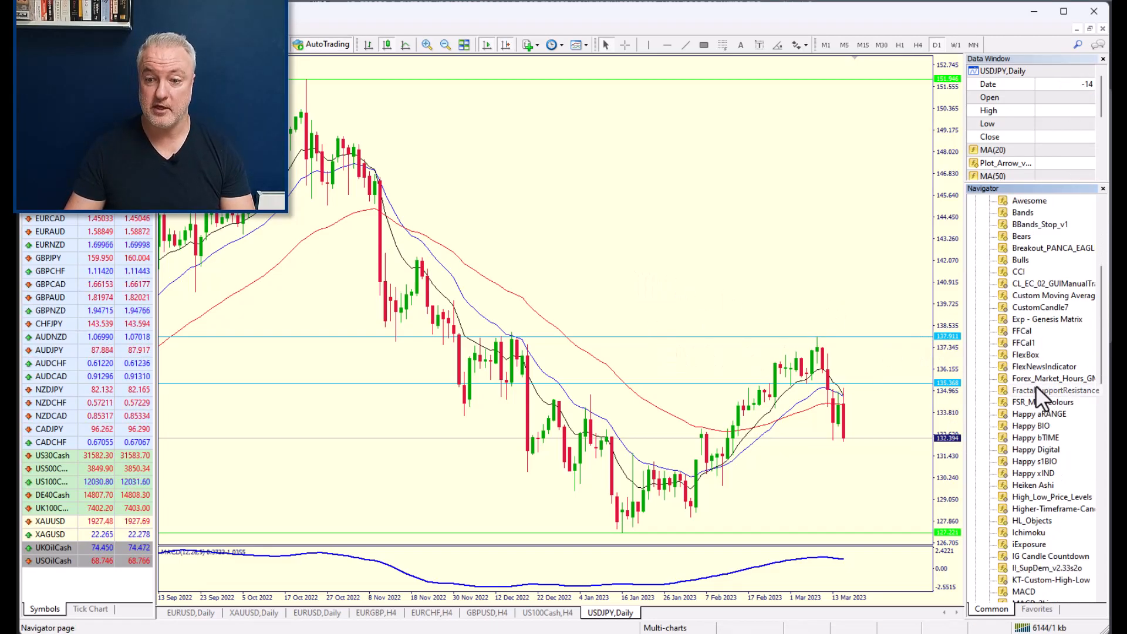
{"action": "scroll", "scroll_direction": "down", "scroll_amount": 3}
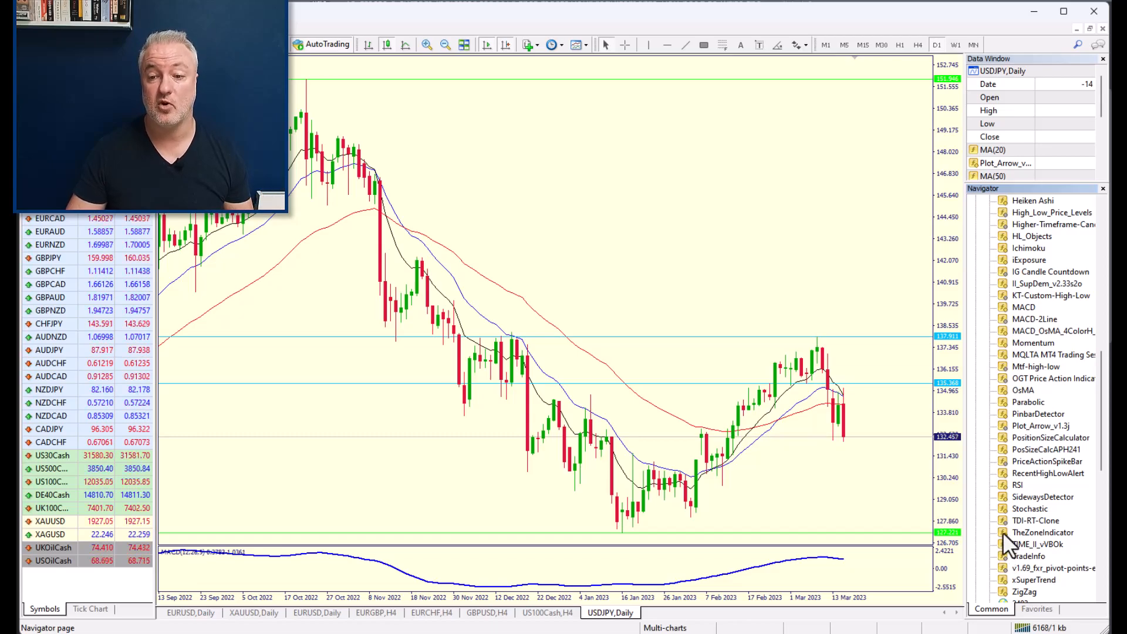
{"action": "left_click", "coordinate": [1043, 531]}
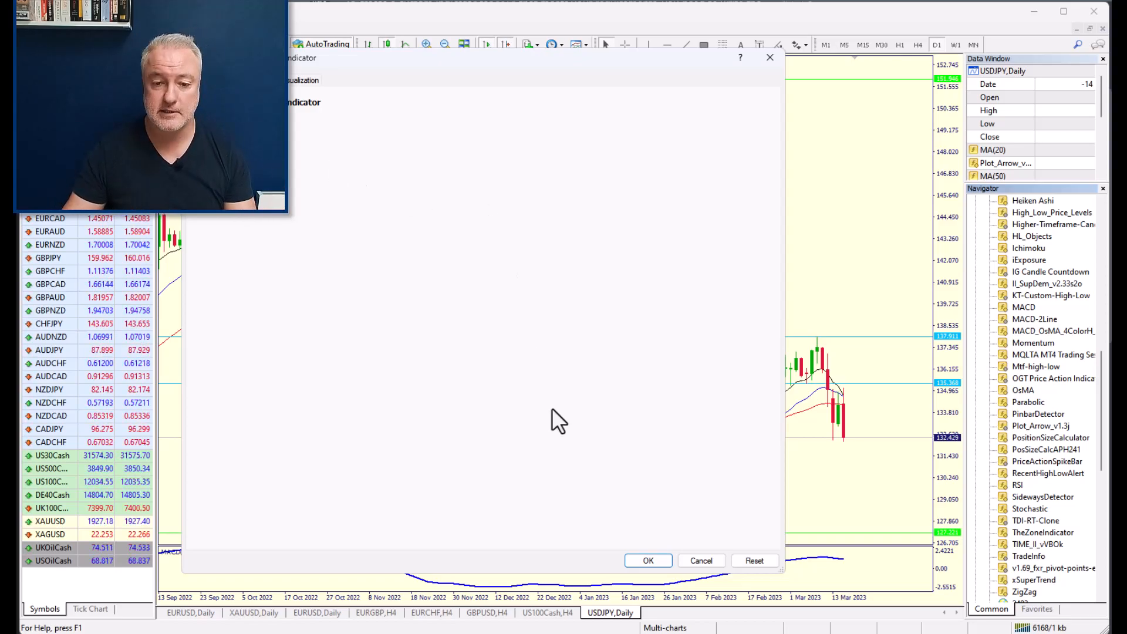
Apply TheZoneIndicator with default settings to plot arrows on the USDJPY chart
{"action": "left_click", "coordinate": [646, 560]}
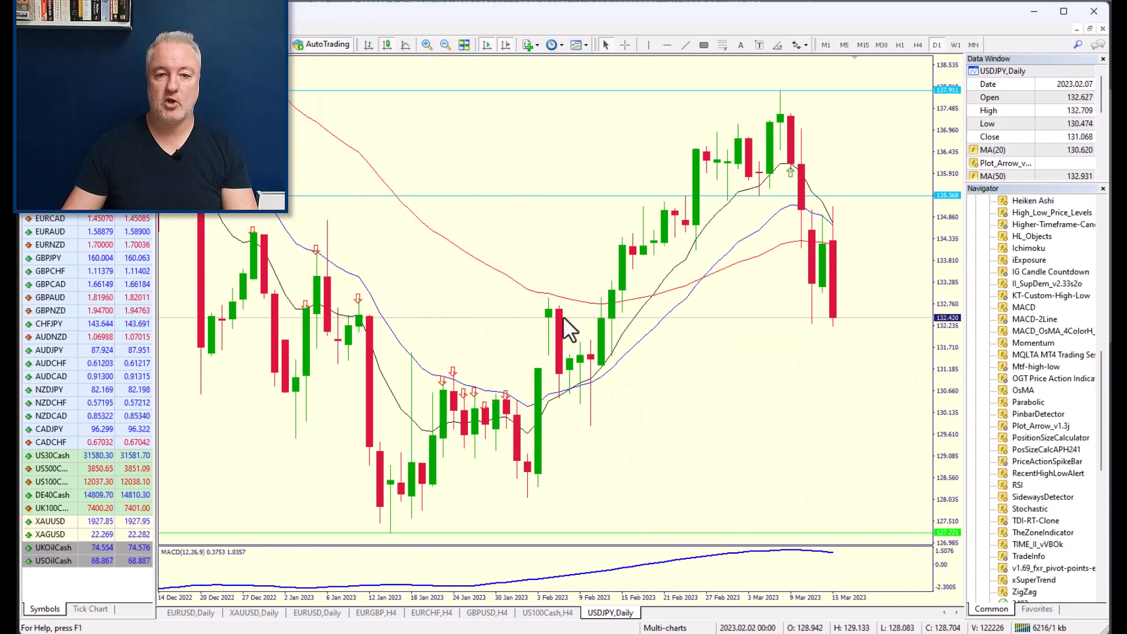
{"action": "mouse_move", "coordinate": [464, 410]}
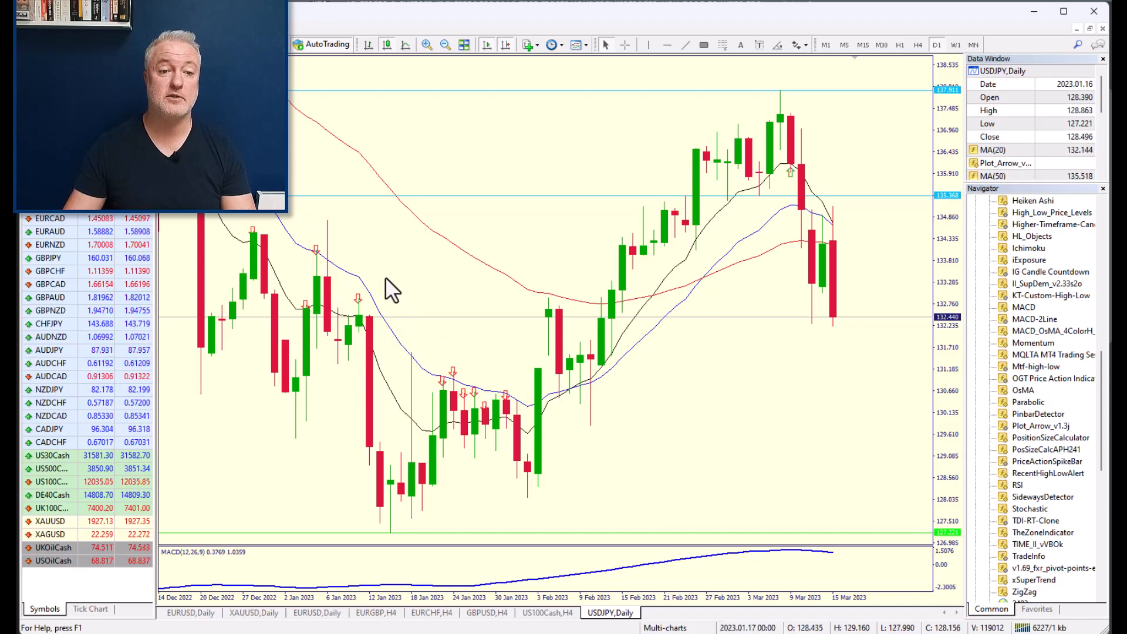
{"action": "mouse_move", "coordinate": [342, 345]}
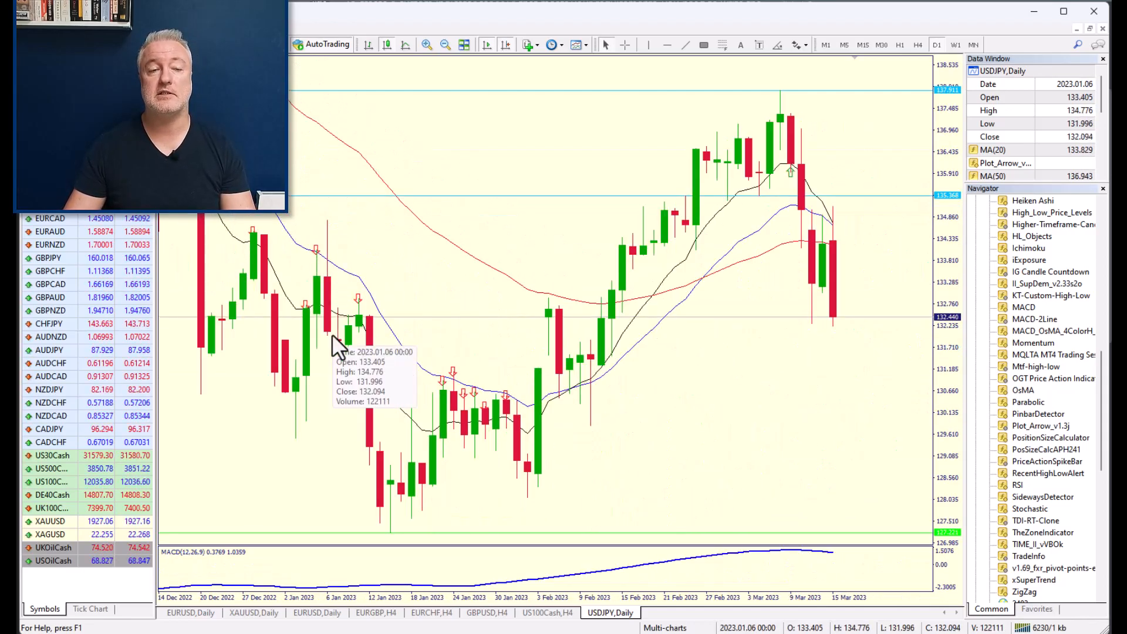
{"action": "mouse_move", "coordinate": [388, 260]}
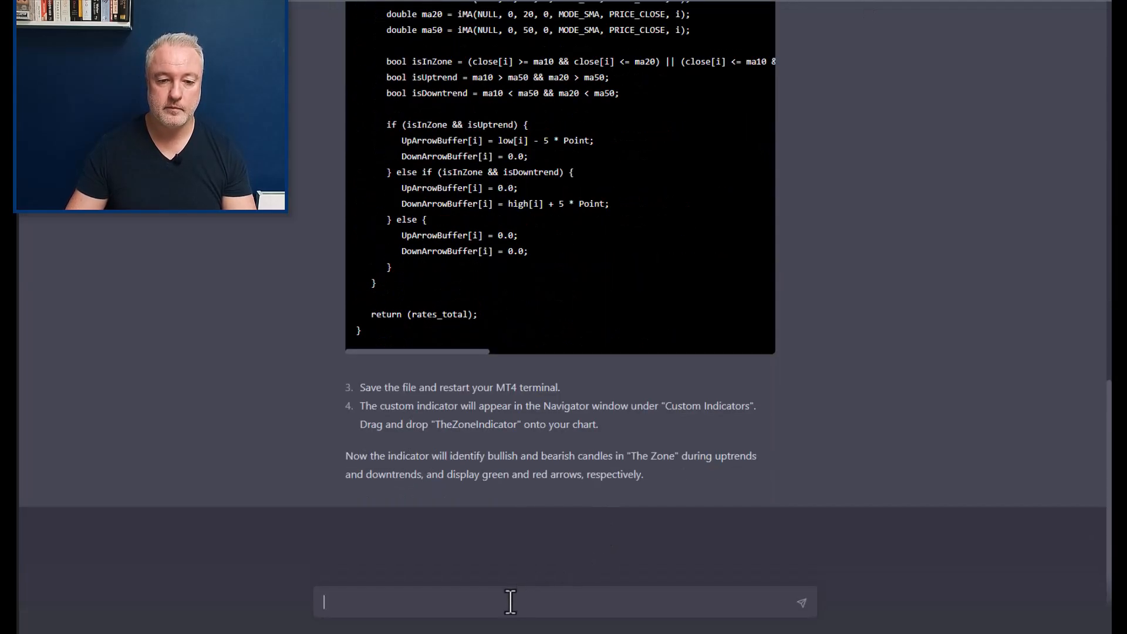
Send the follow-up: highlight only bullish candles in uptrends, bearish in downtrends
{"action": "type", "text": "Update the code to make sure that only bullish candlesticks are highlighted in"}
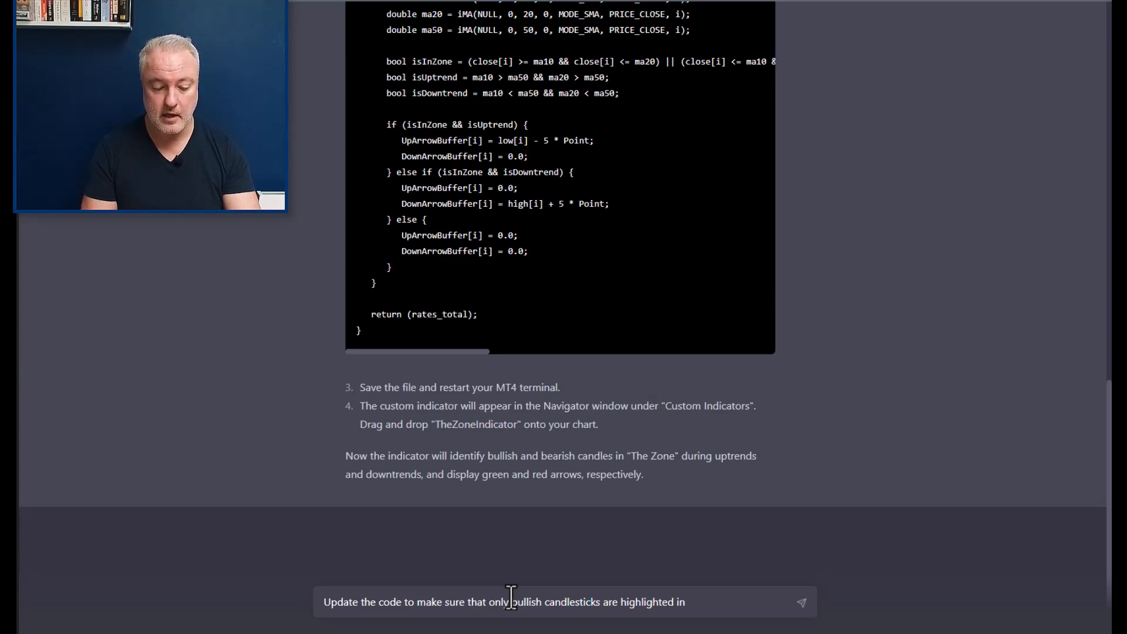
{"action": "type", "text": "uptrend"}
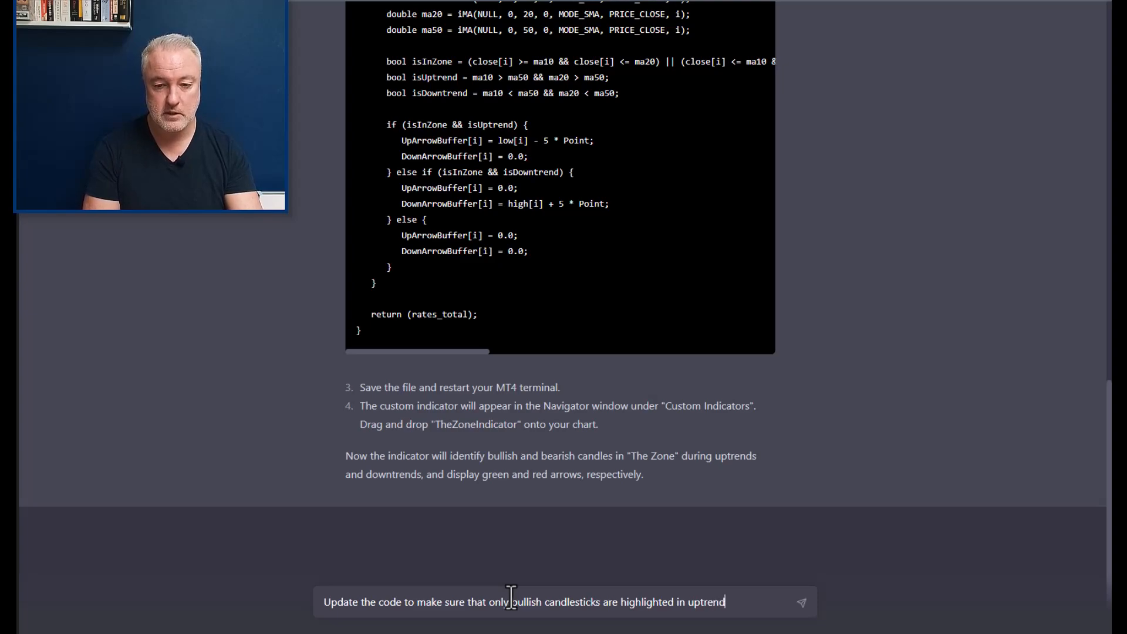
{"action": "type", "text": "s, and bearish candlesticks are highlighted in down trends."}
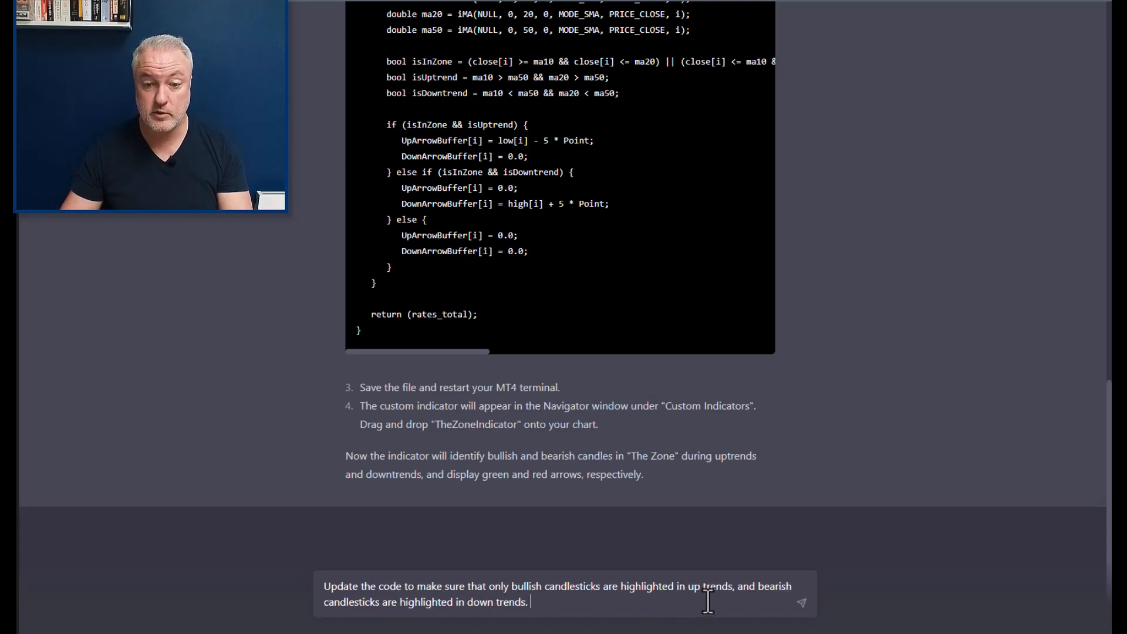
{"action": "left_click", "coordinate": [801, 602]}
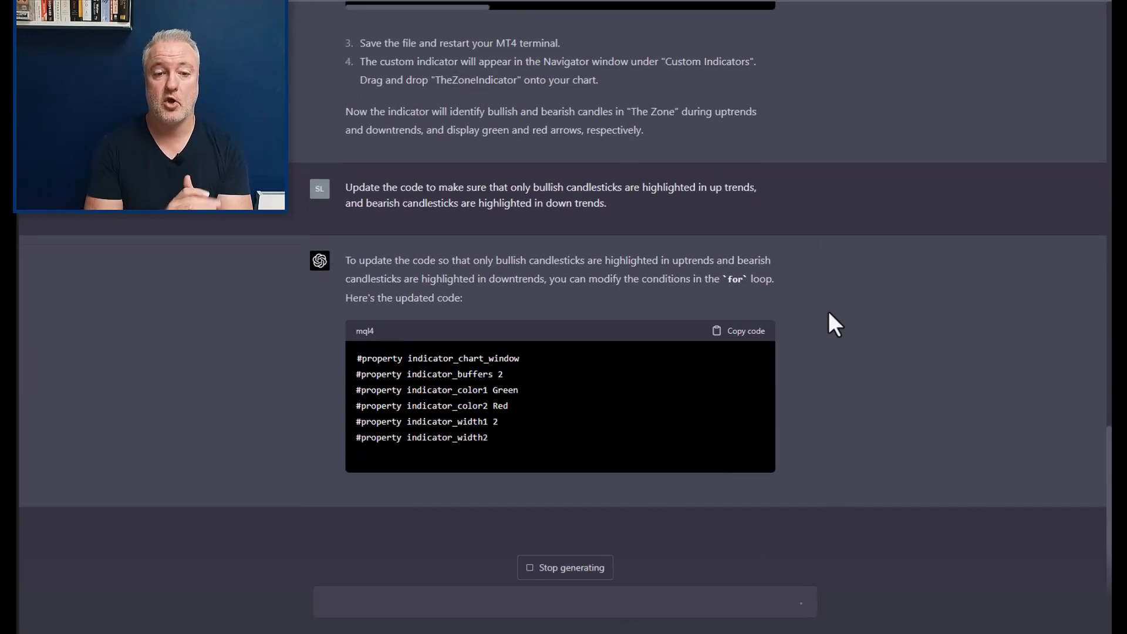
Scroll through ChatGPT's updated code with the revised for-loop conditions
{"action": "scroll", "scroll_direction": "down", "scroll_amount": 3}
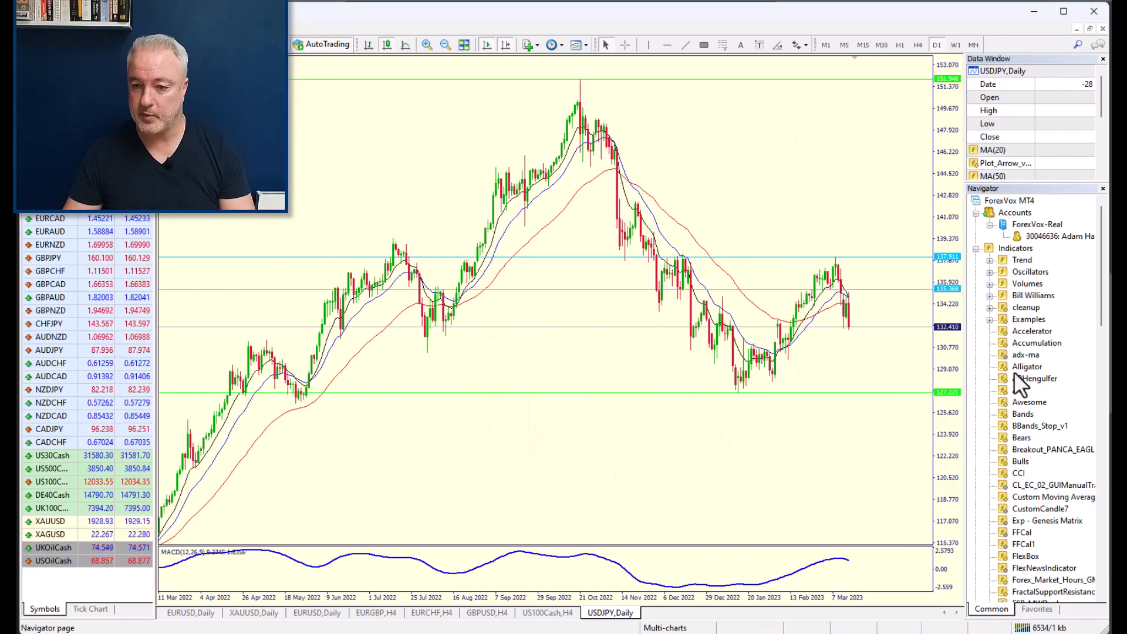
Right-click the Navigator's indicators list and scroll down to find TheZoneIndicator
{"action": "right_click", "coordinate": [1015, 247]}
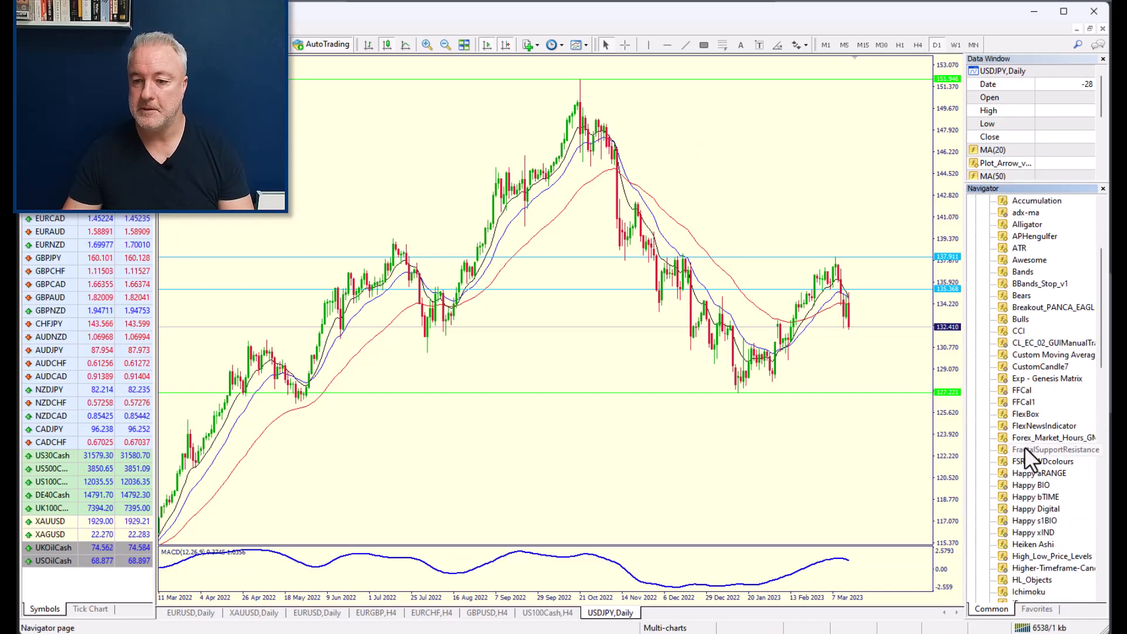
{"action": "scroll", "scroll_direction": "down", "scroll_amount": 3}
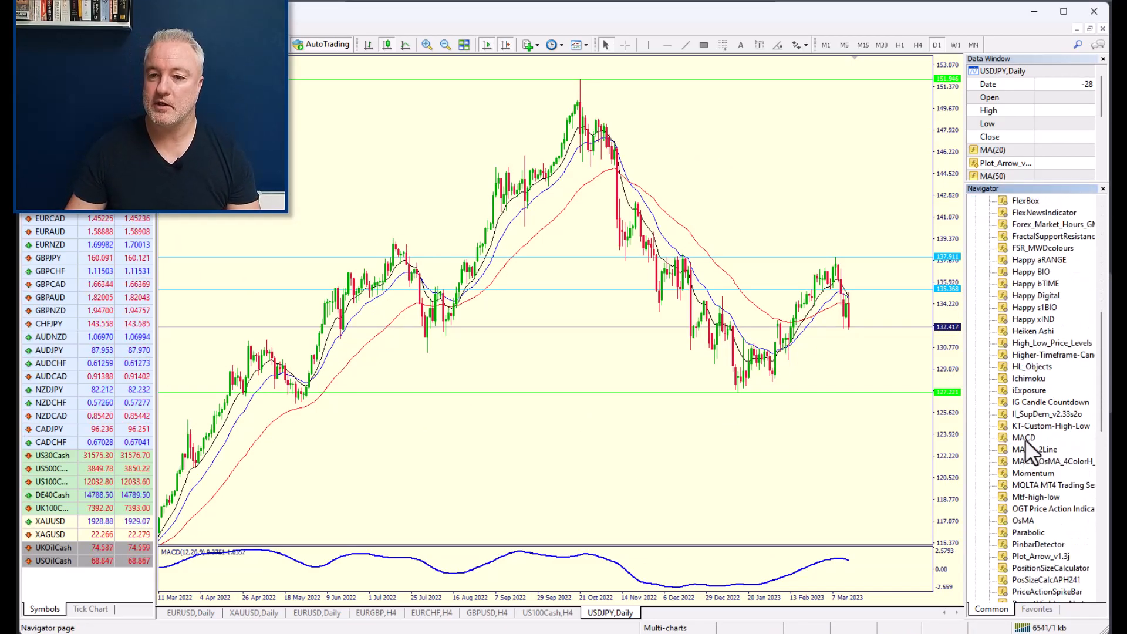
{"action": "scroll", "scroll_direction": "down", "scroll_amount": 3}
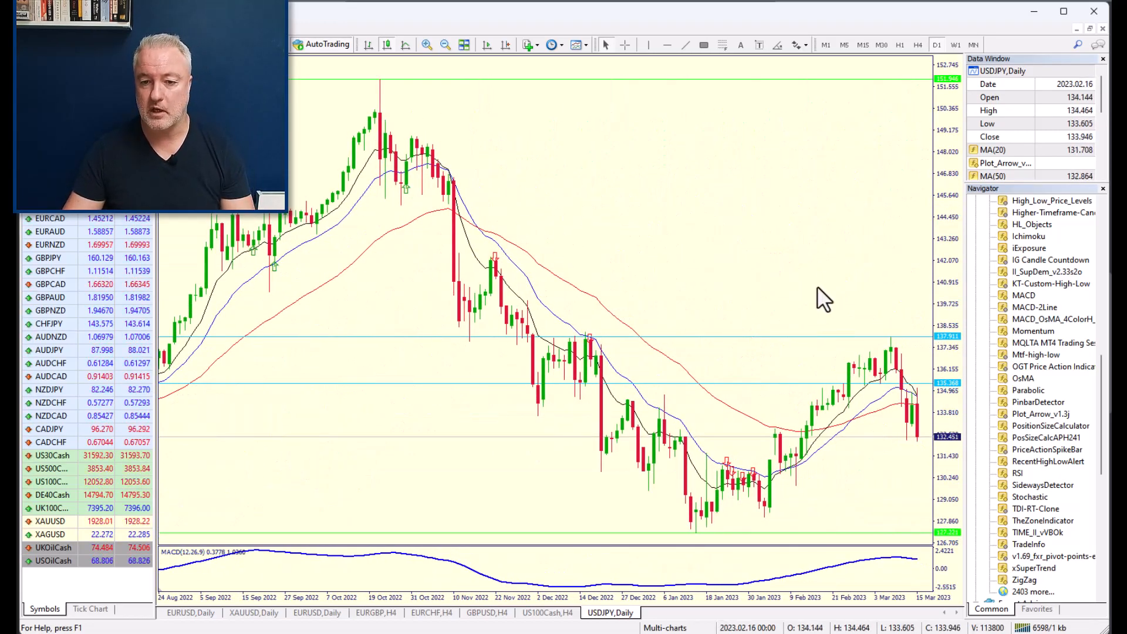
{"action": "mouse_move", "coordinate": [640, 438]}
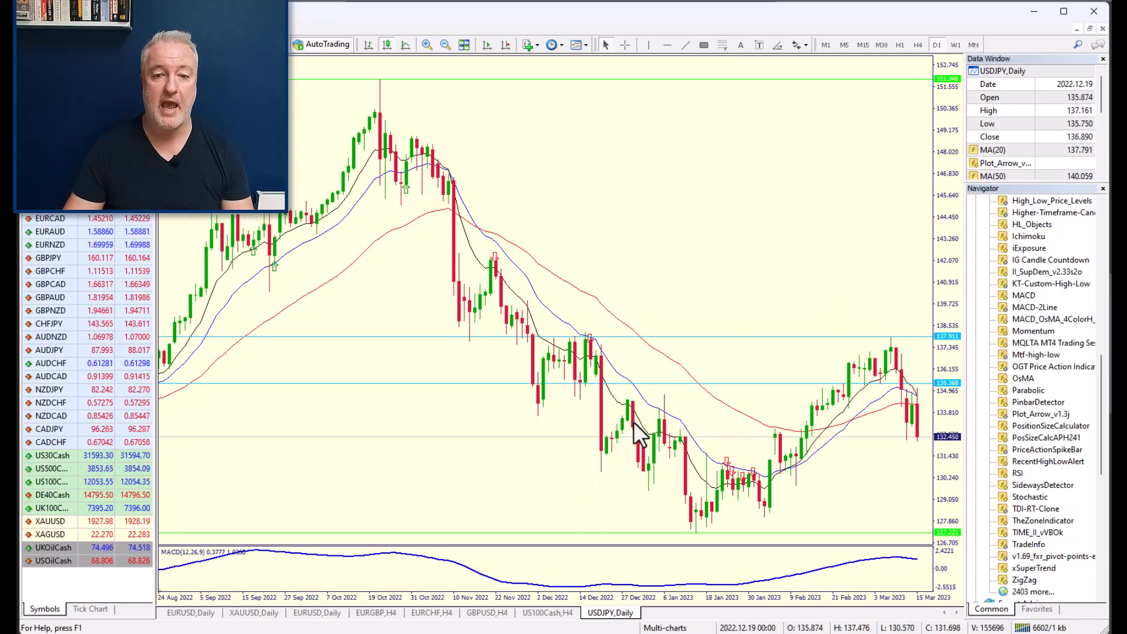